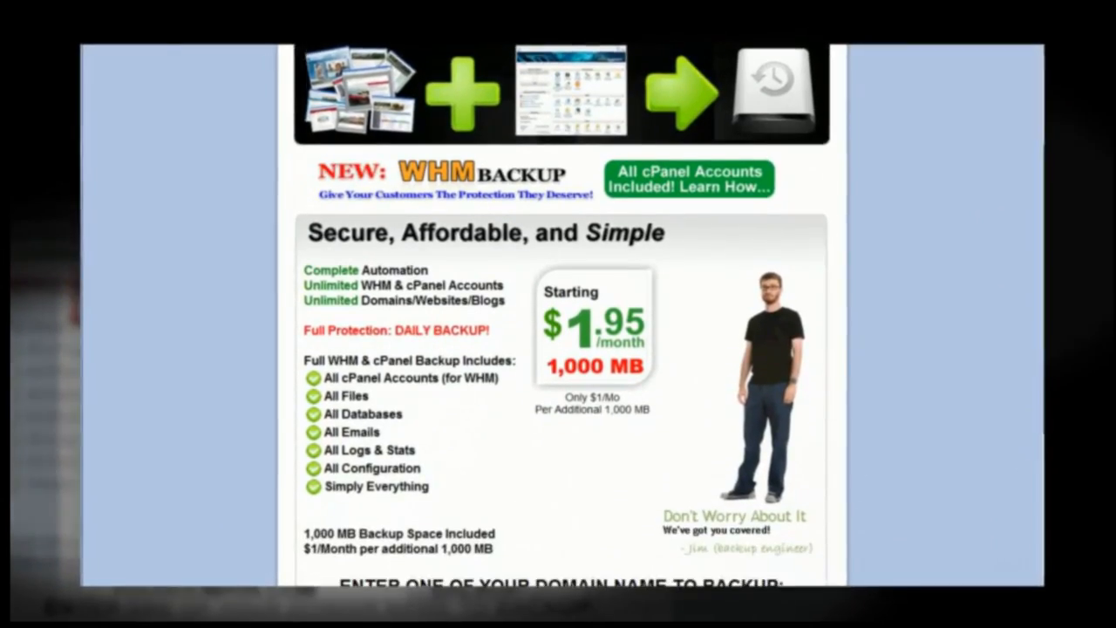
- Save the edited phpinfo.php script and return to the public_html file listing
scroll("down", 3)
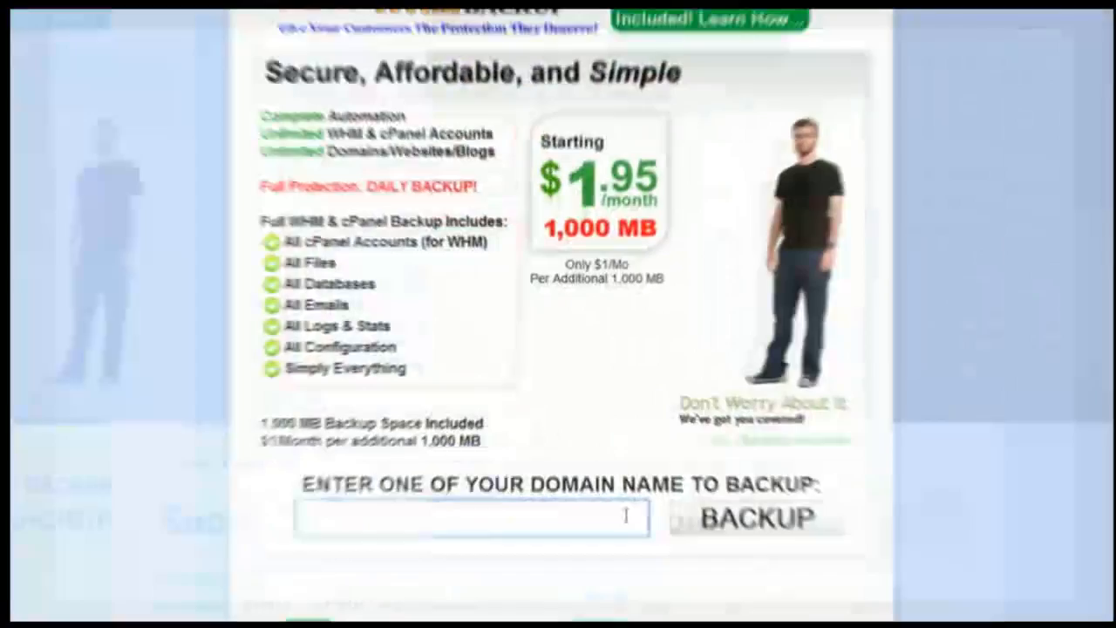
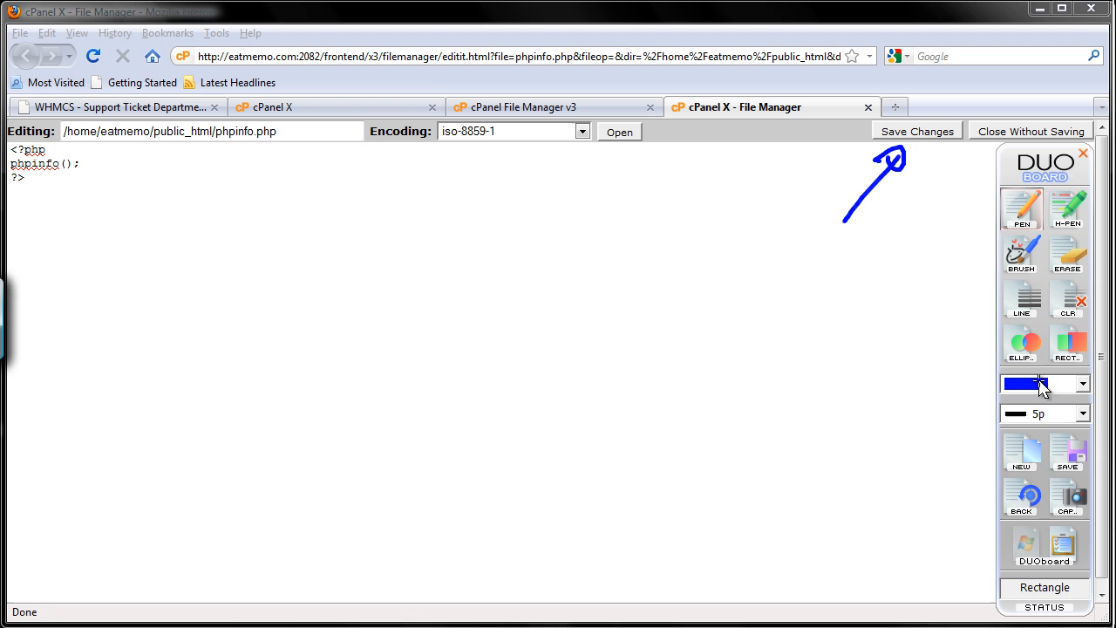
left_click(918, 131)
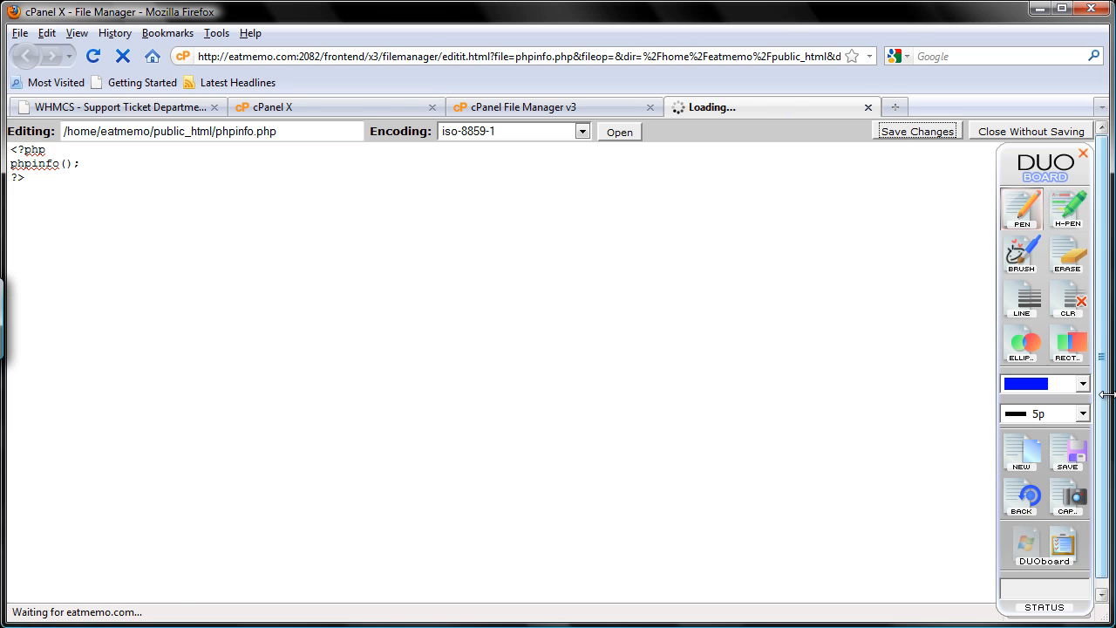
left_click(917, 131)
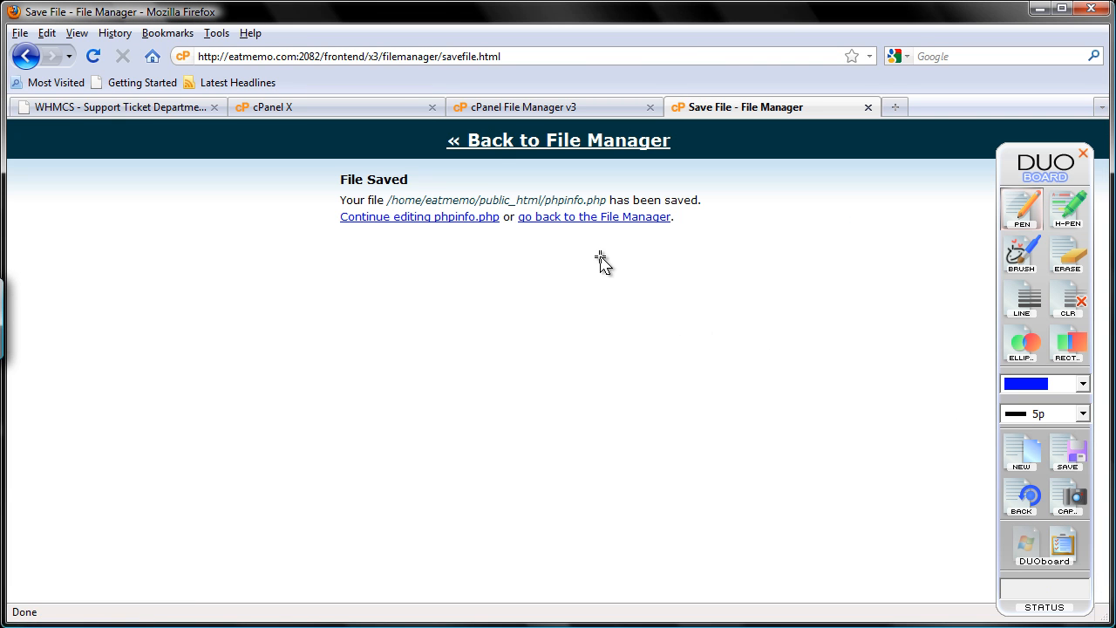
left_click(593, 216)
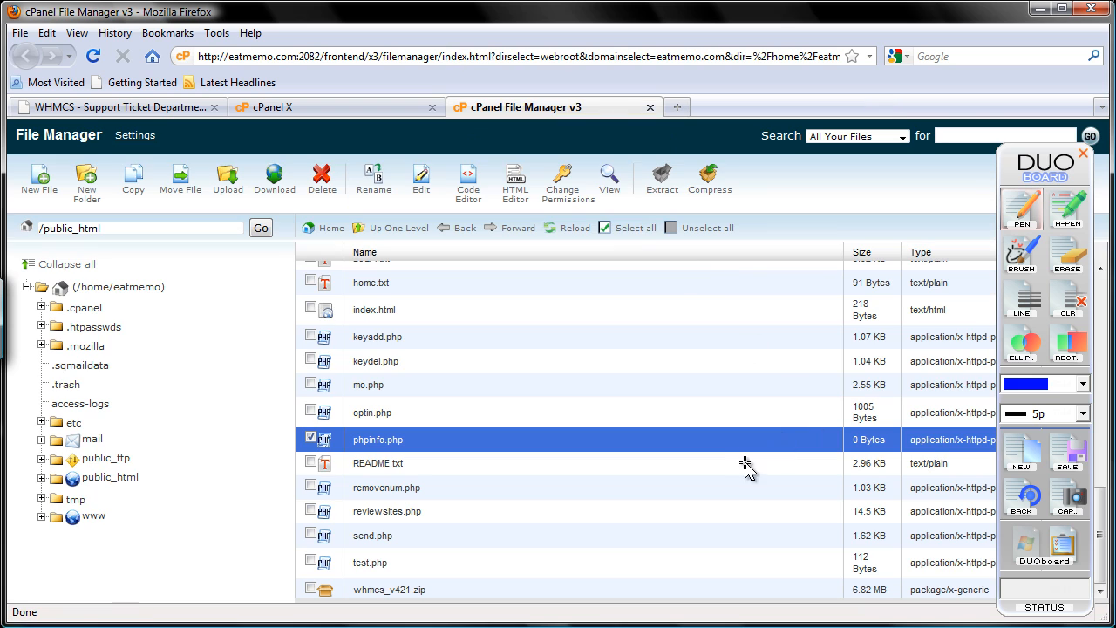
mouse_move(672, 129)
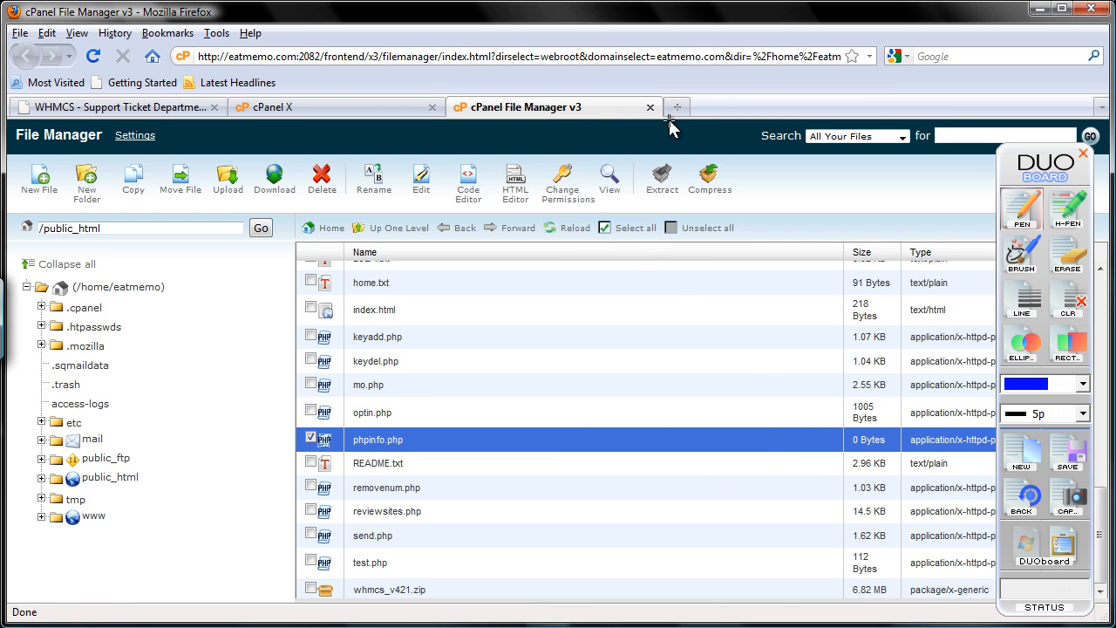
left_click(677, 106)
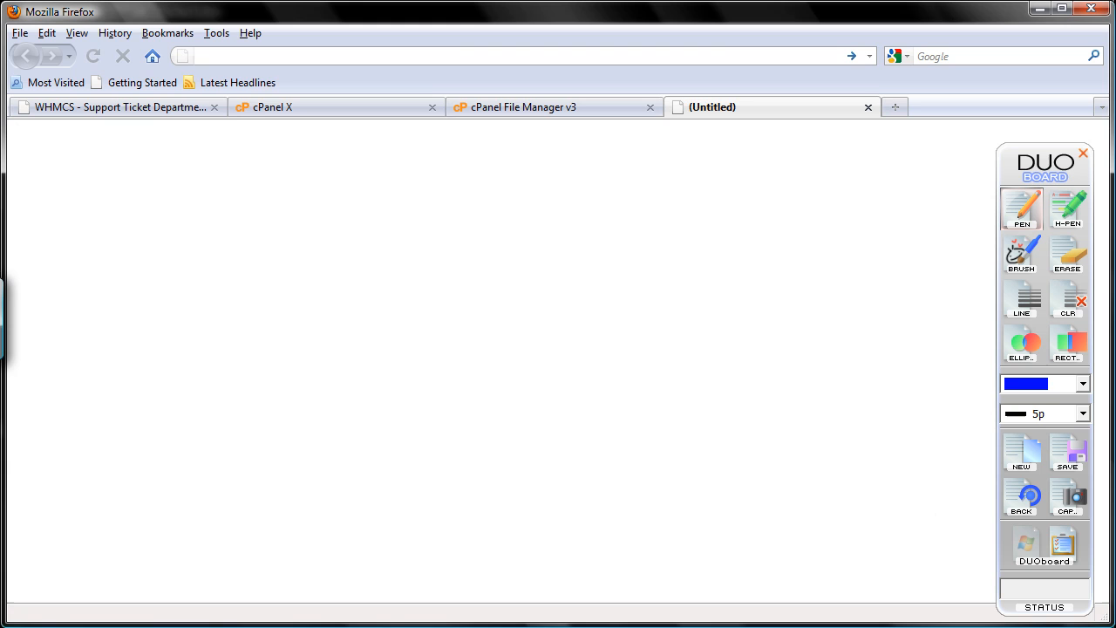
type("www.eatmemo.com/phpinfo.php")
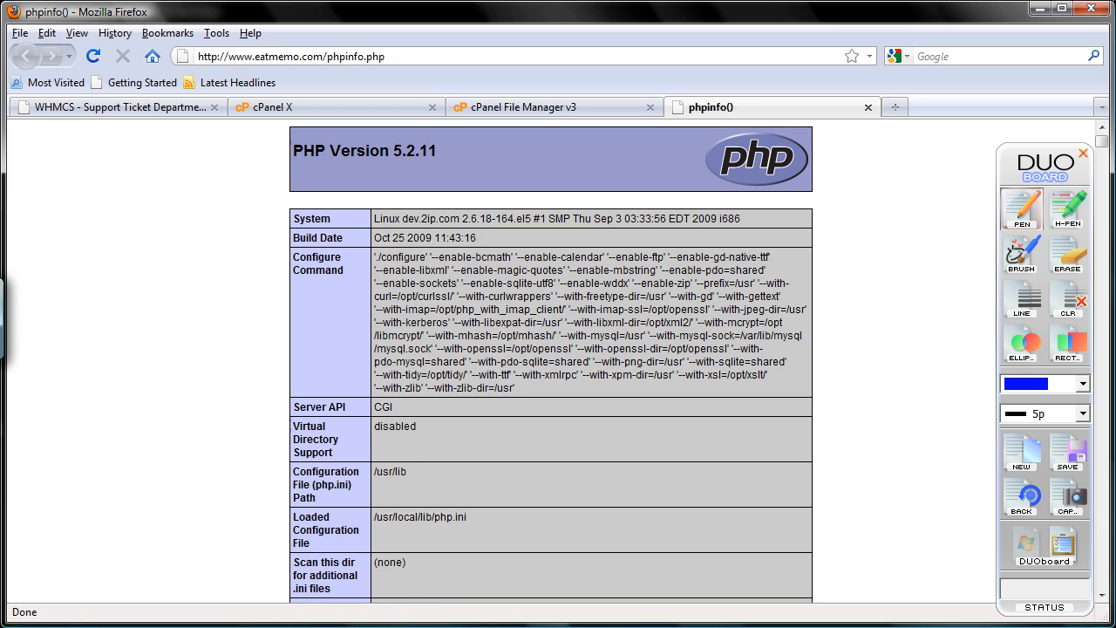
- Search the phpinfo page for 'imap', stepping through the Configure Command matches
key("ctrl+f")
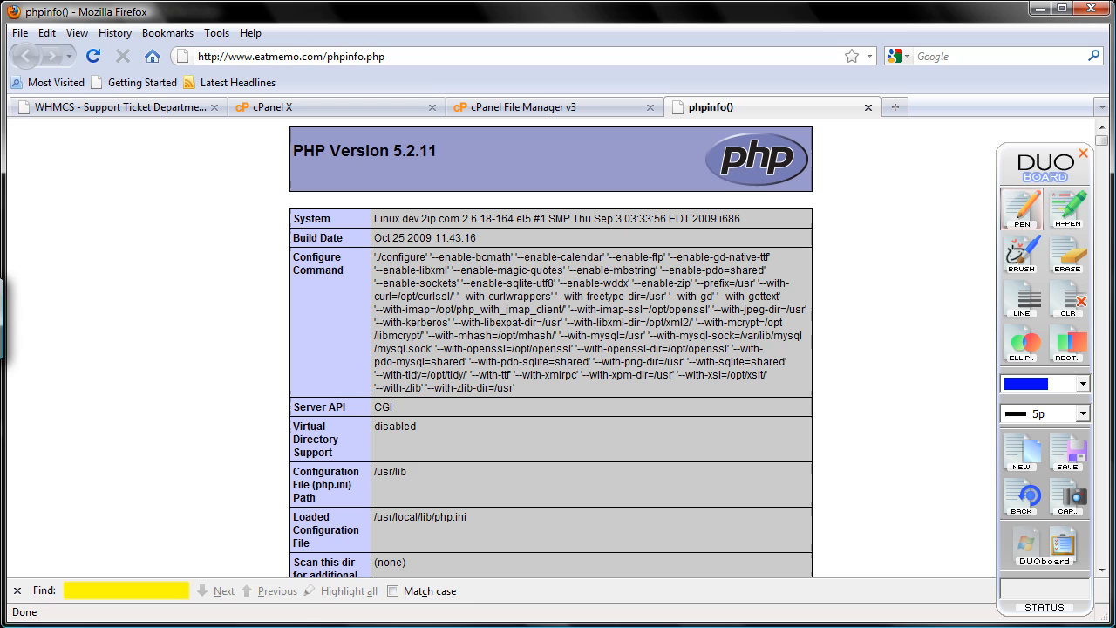
type("imap")
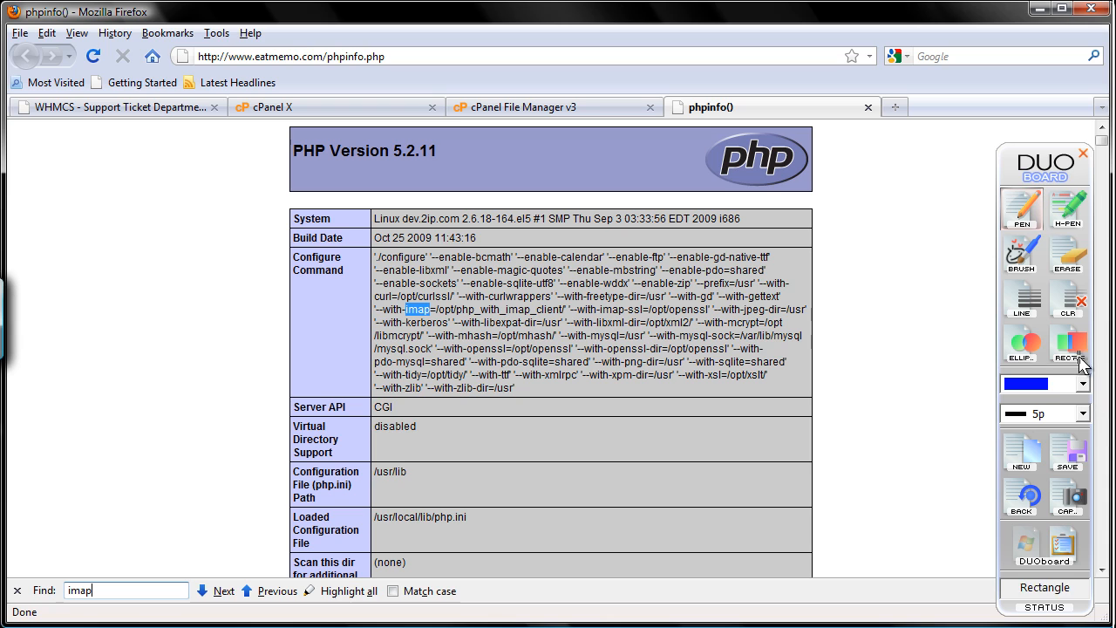
left_click(1067, 253)
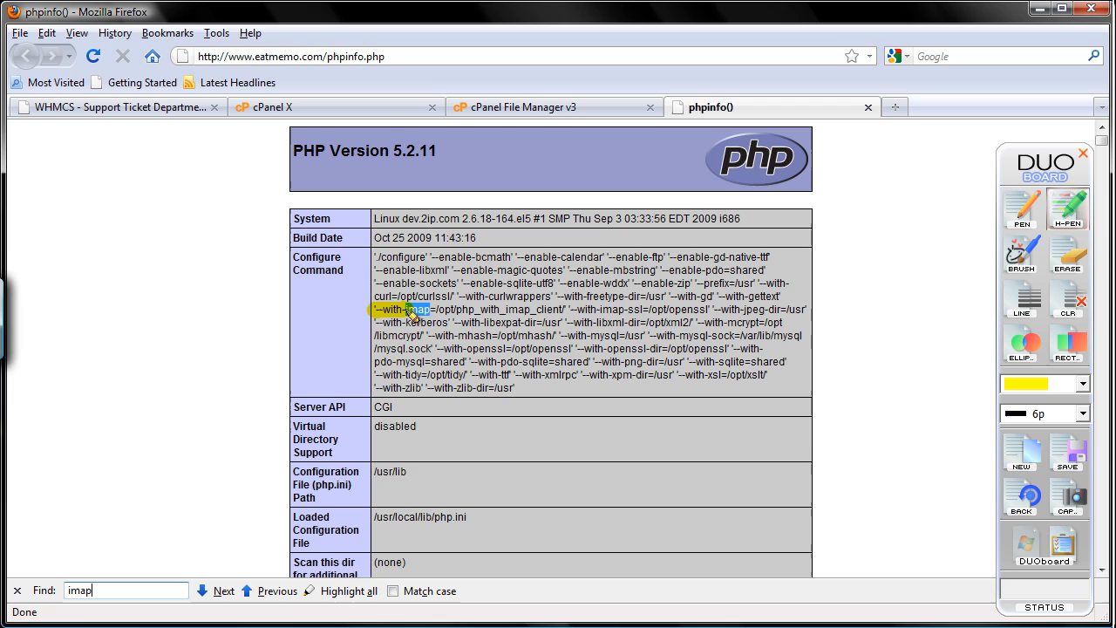
mouse_move(870, 478)
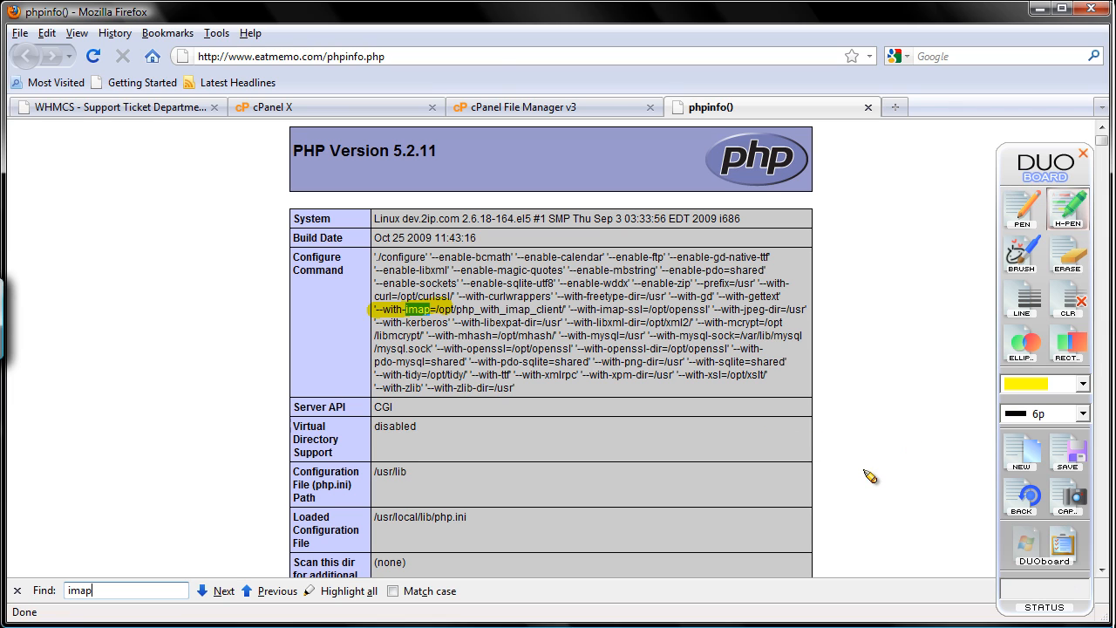
mouse_move(698, 417)
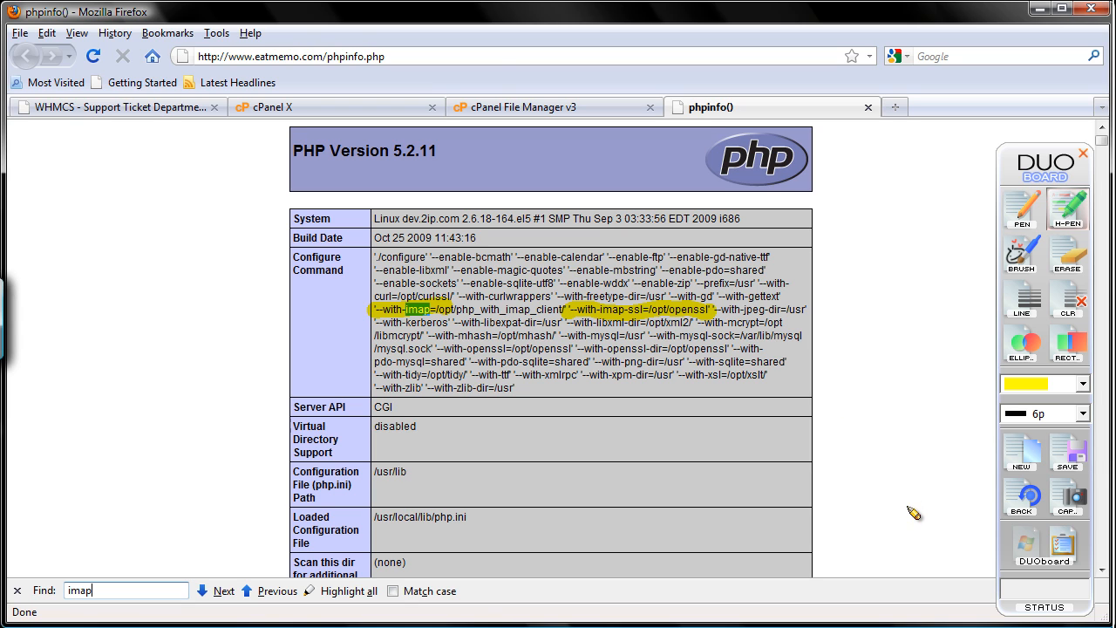
mouse_move(916, 498)
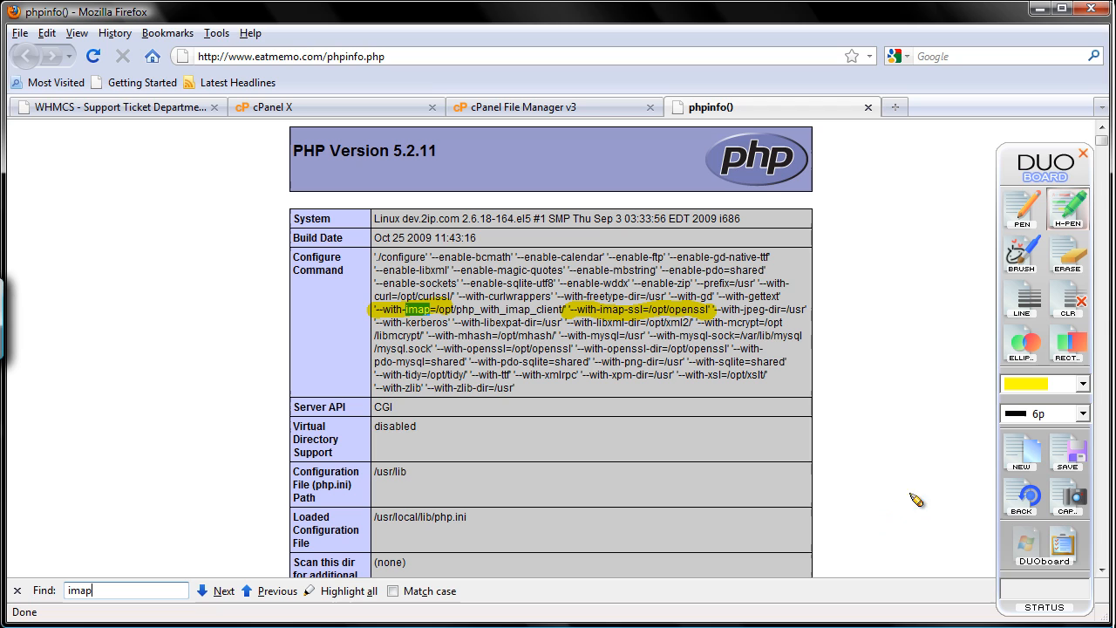
mouse_move(932, 498)
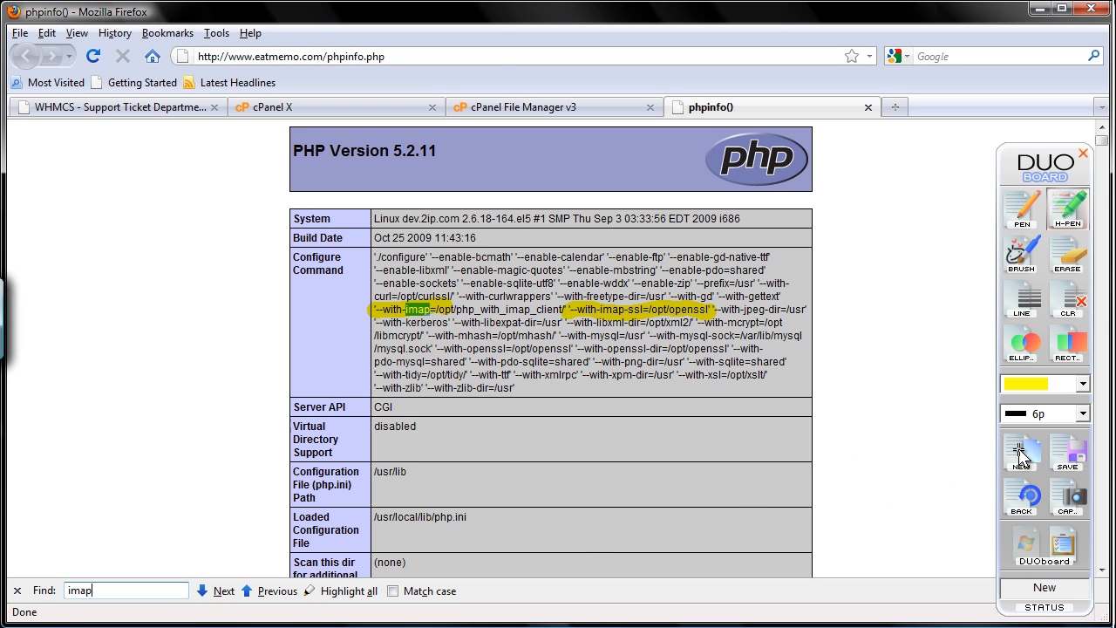
mouse_move(1025, 544)
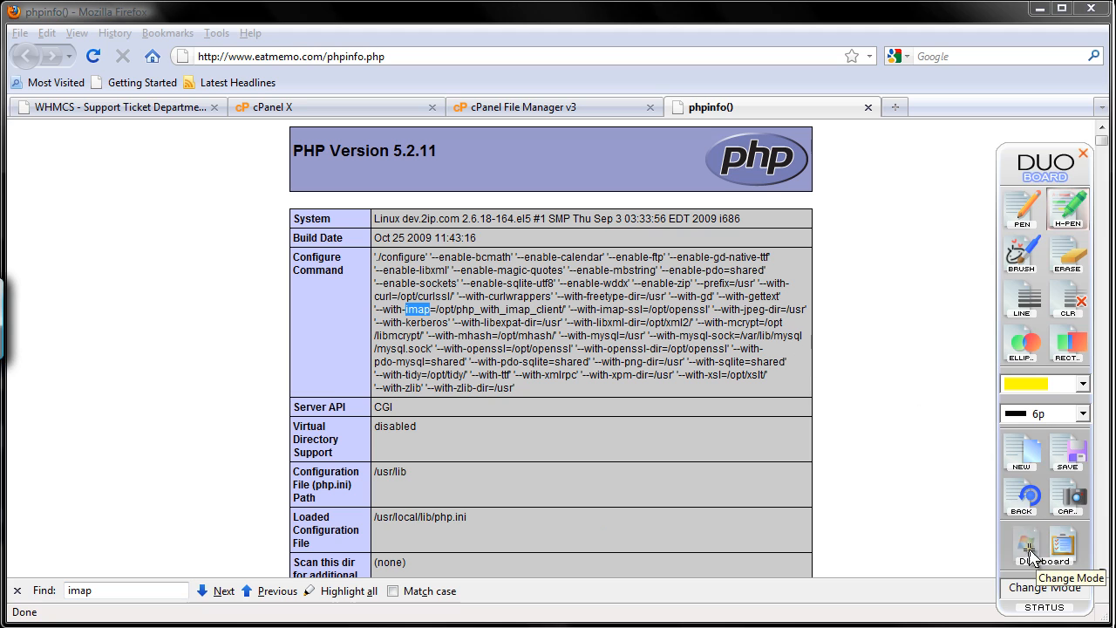
left_click(1022, 545)
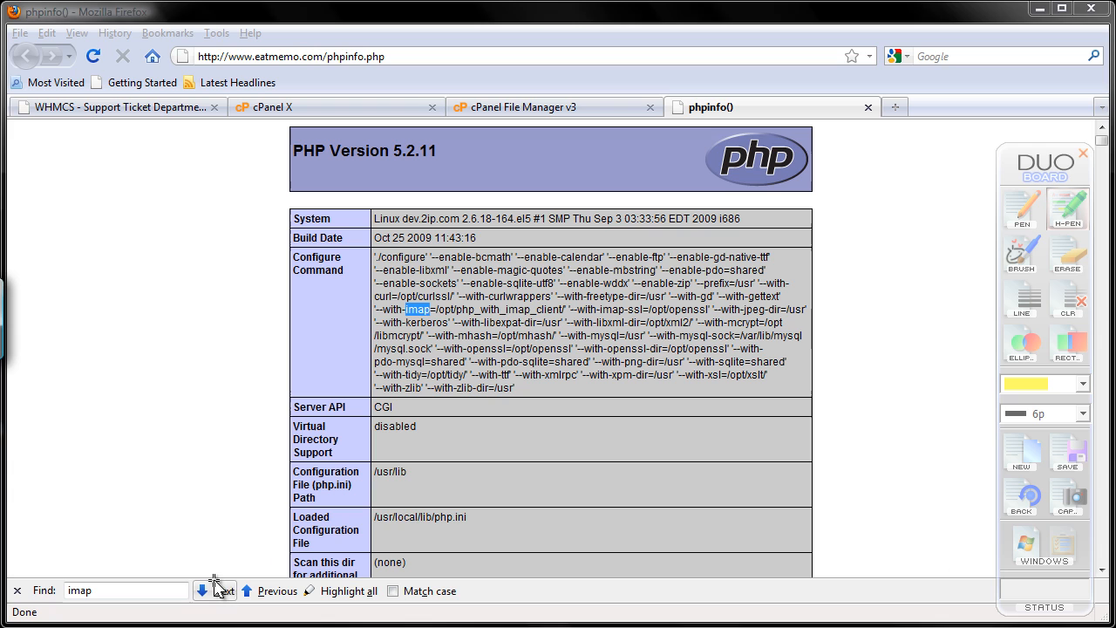
left_click(213, 589)
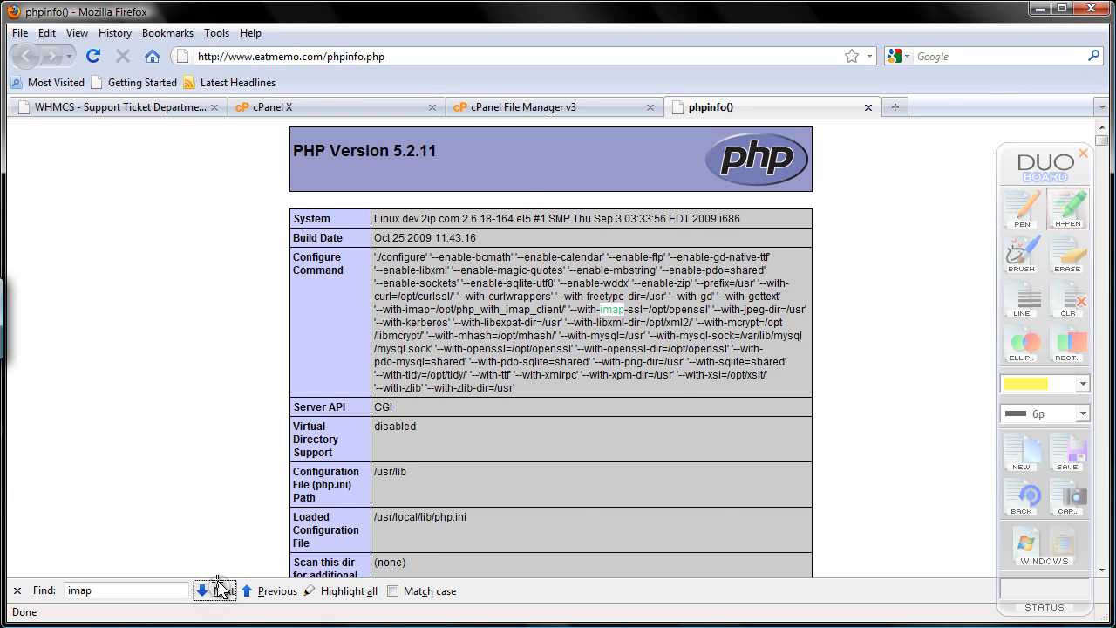
- Jump to the imap module section and highlight the IMAP c-Client 2006k details
left_click(216, 589)
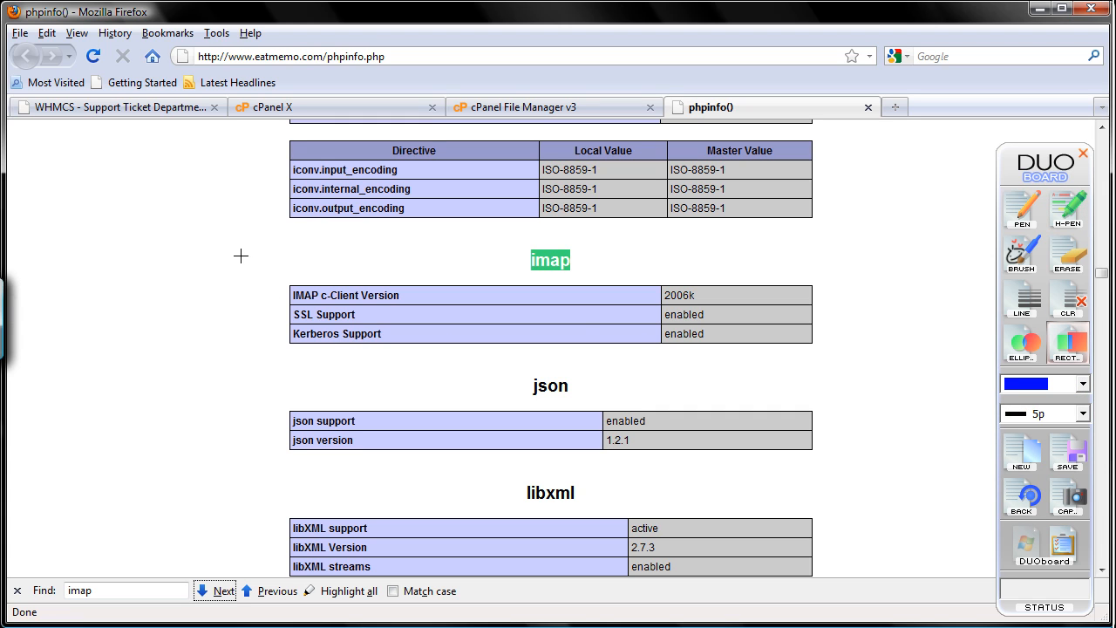
left_click_drag(253, 237, 817, 358)
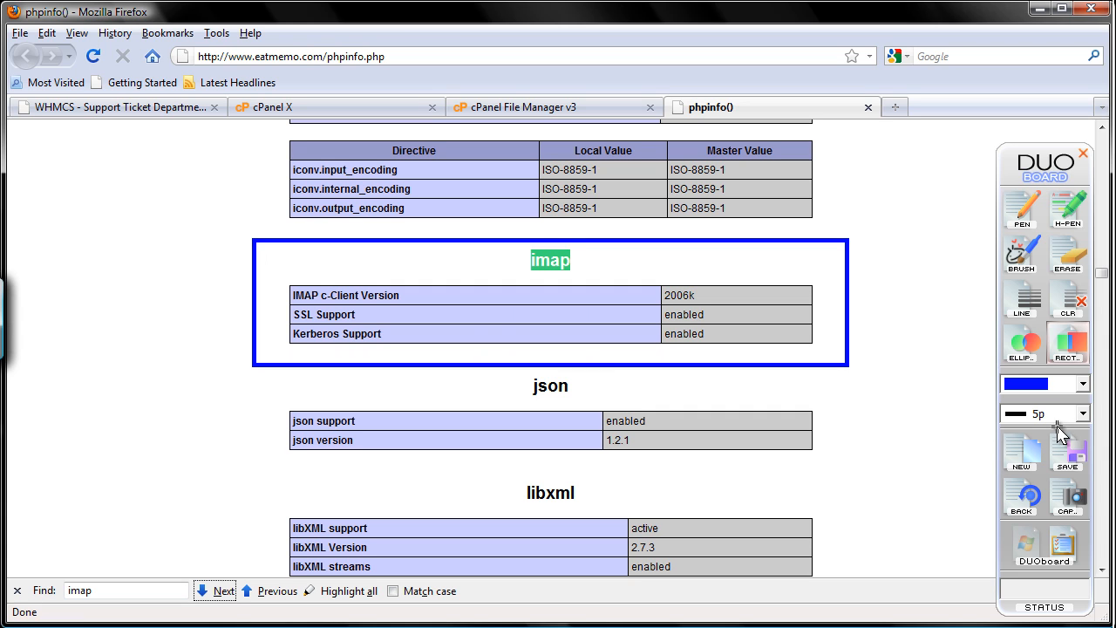
mouse_move(1068, 429)
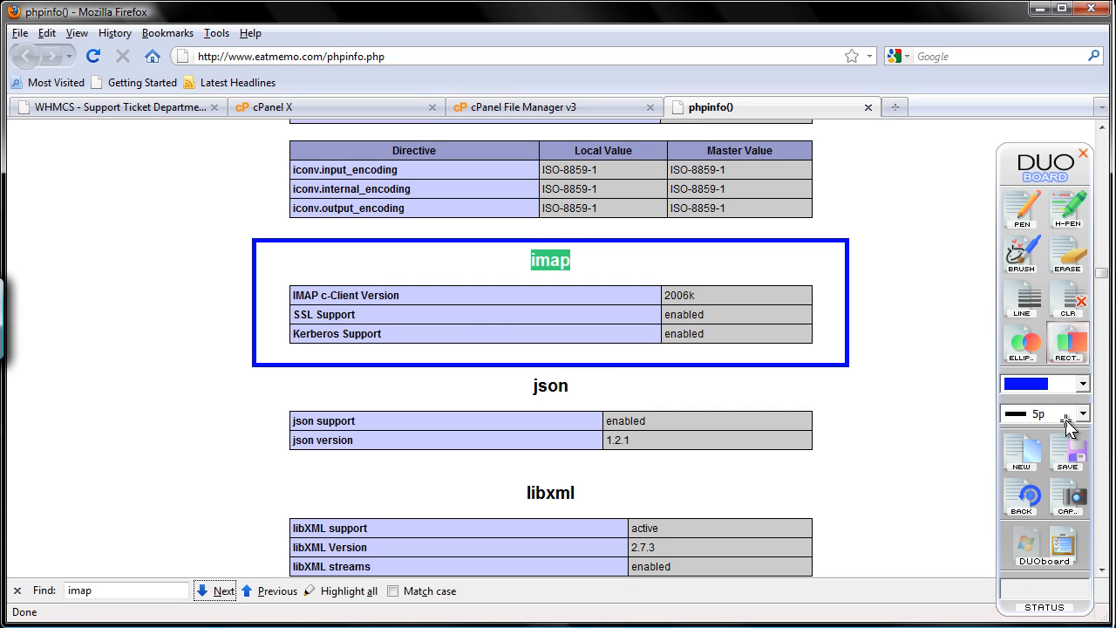
mouse_move(1067, 432)
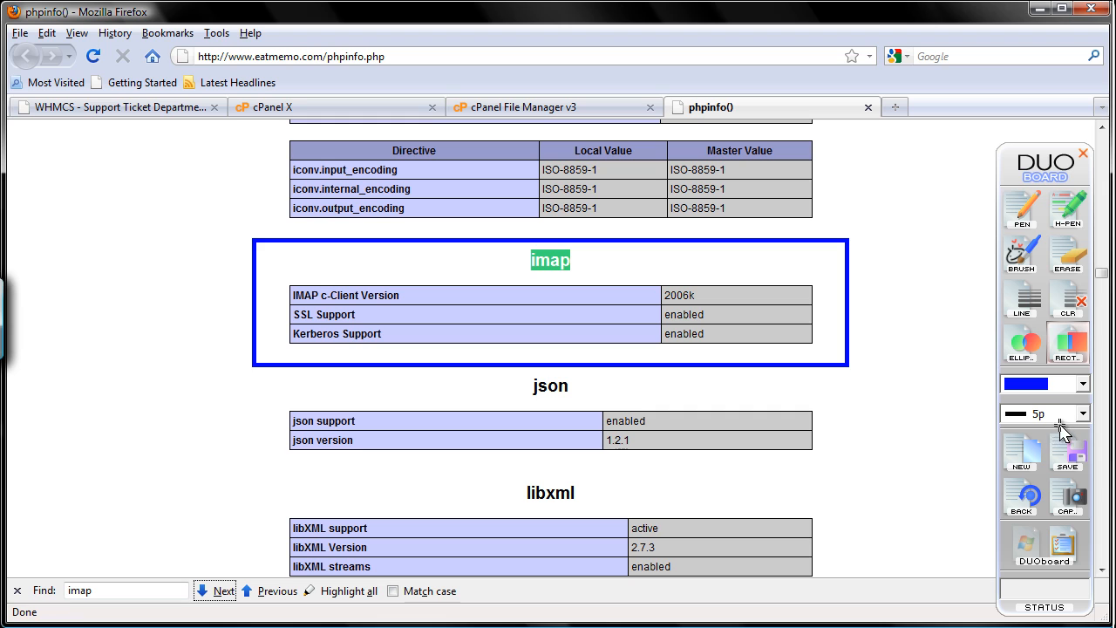
mouse_move(1071, 450)
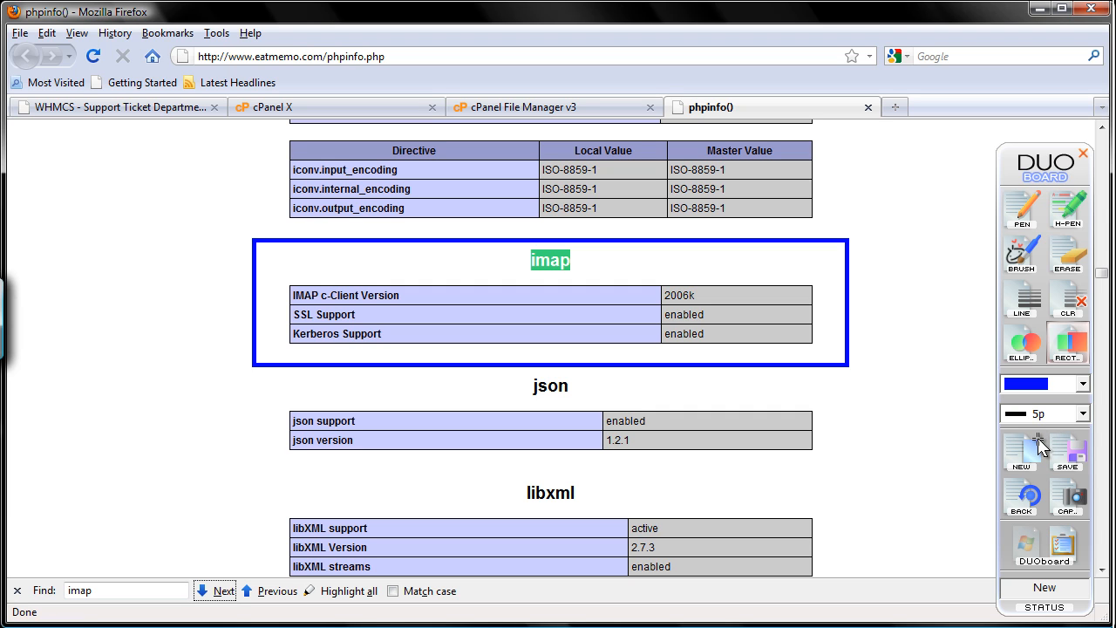
mouse_move(1038, 445)
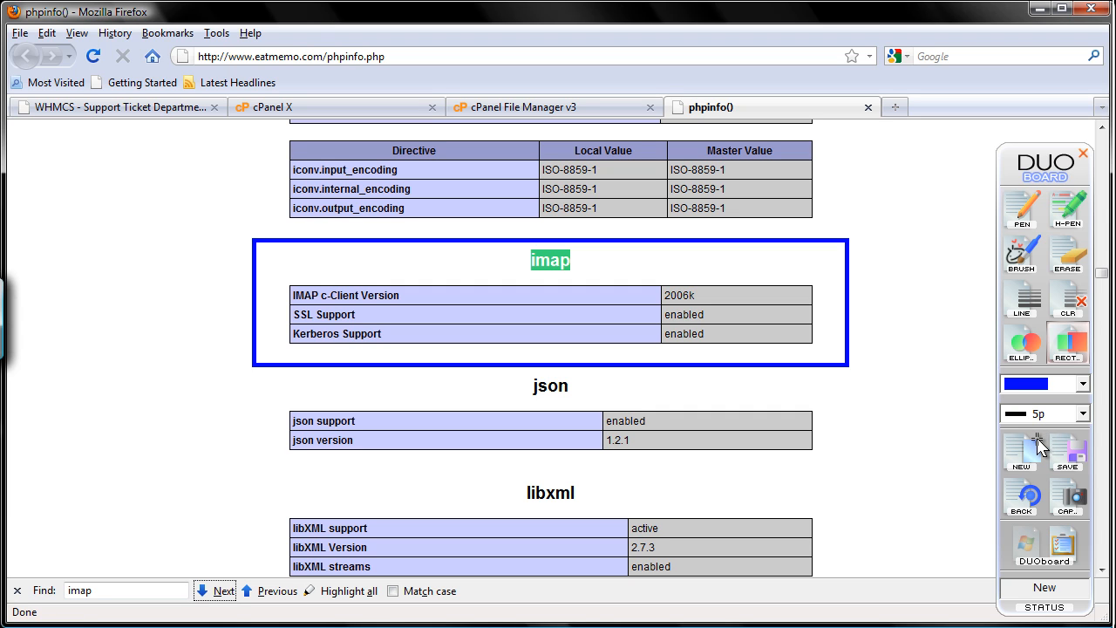
mouse_move(740, 416)
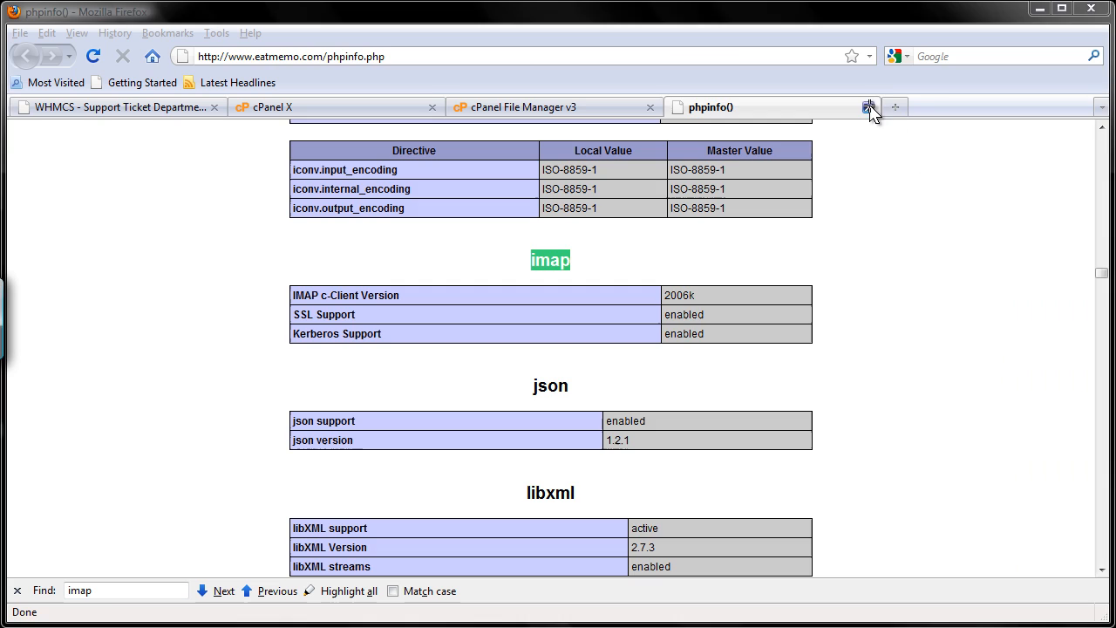
- Close the phpinfo tab and return to the WHMCS Support Ticket Departments page
left_click(541, 106)
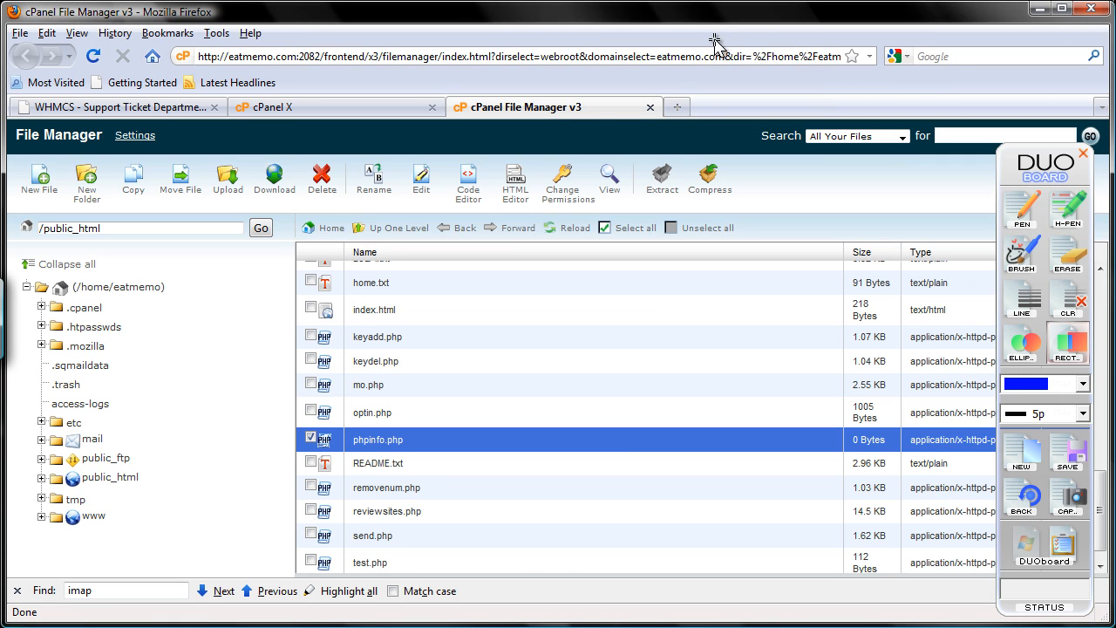
mouse_move(716, 43)
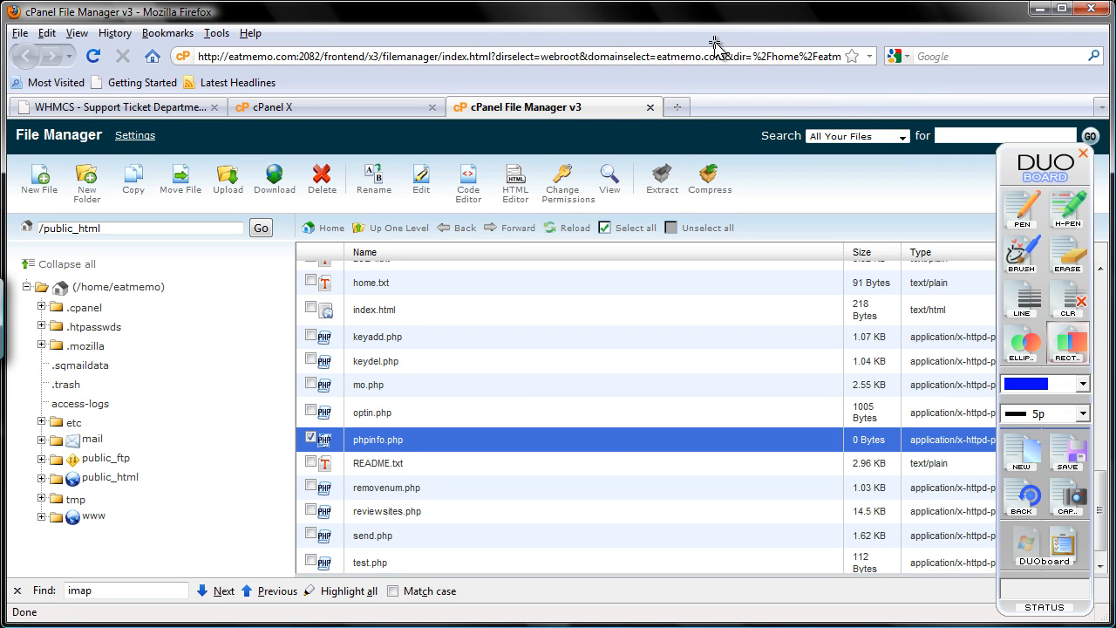
mouse_move(714, 49)
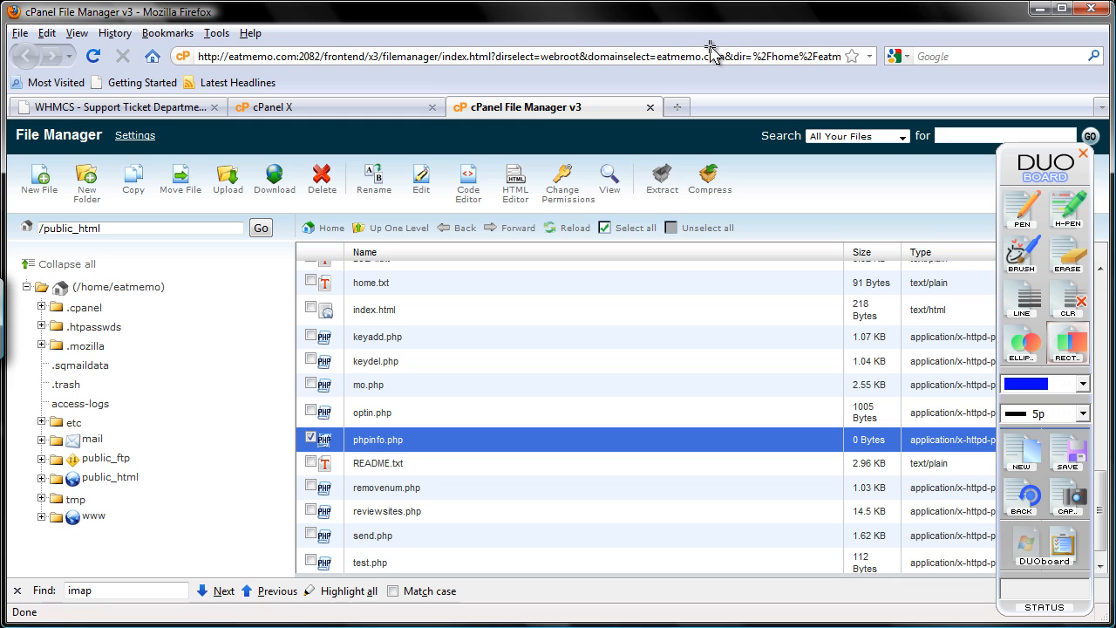
mouse_move(694, 56)
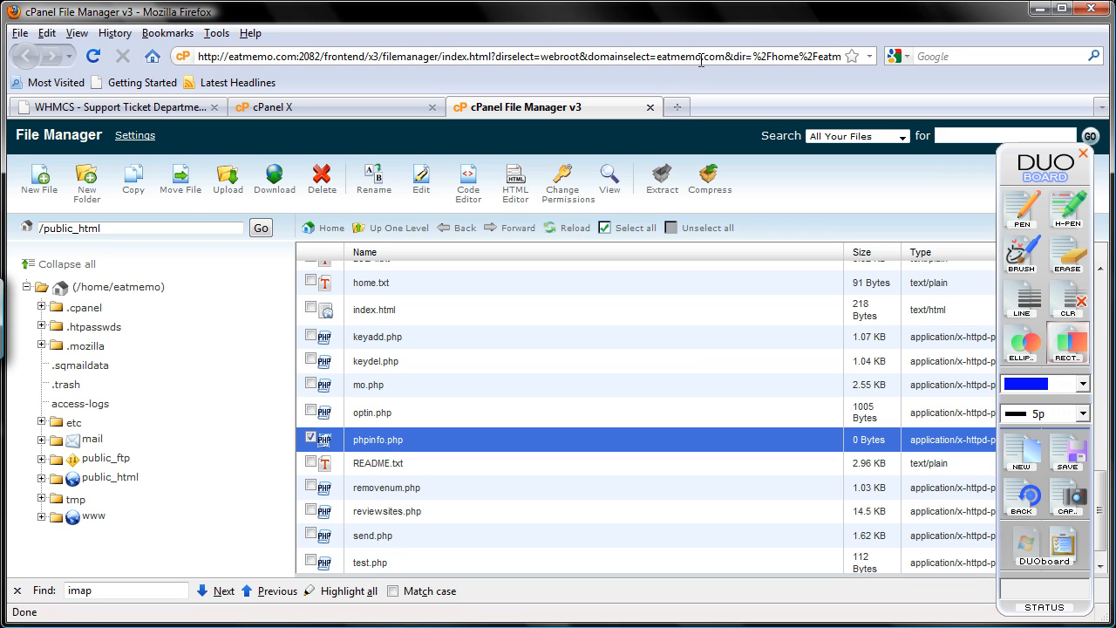
mouse_move(653, 42)
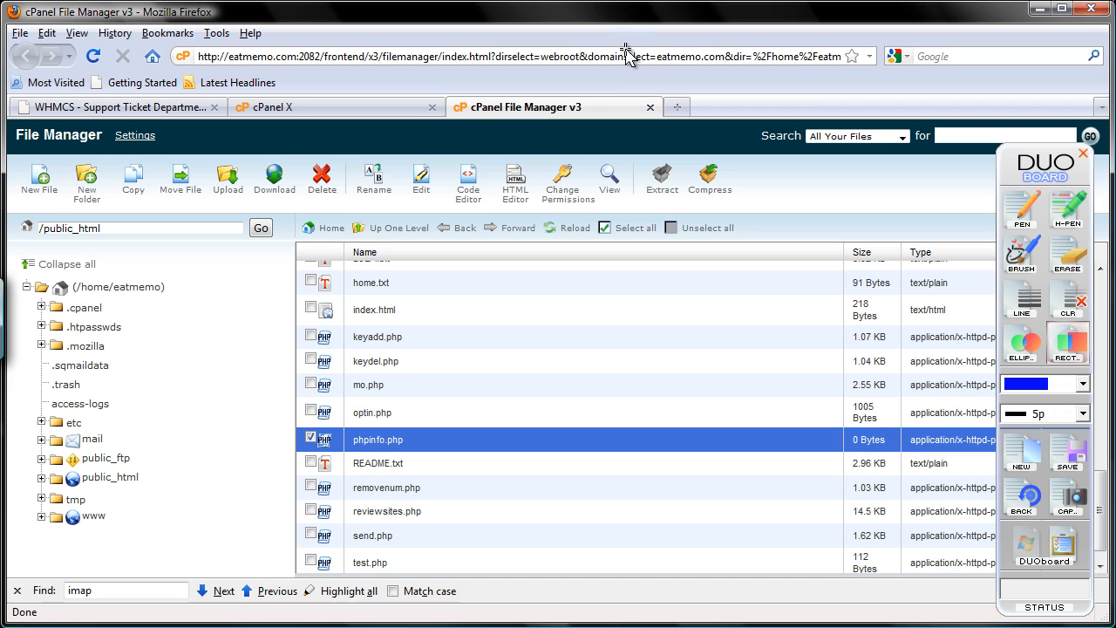
mouse_move(638, 31)
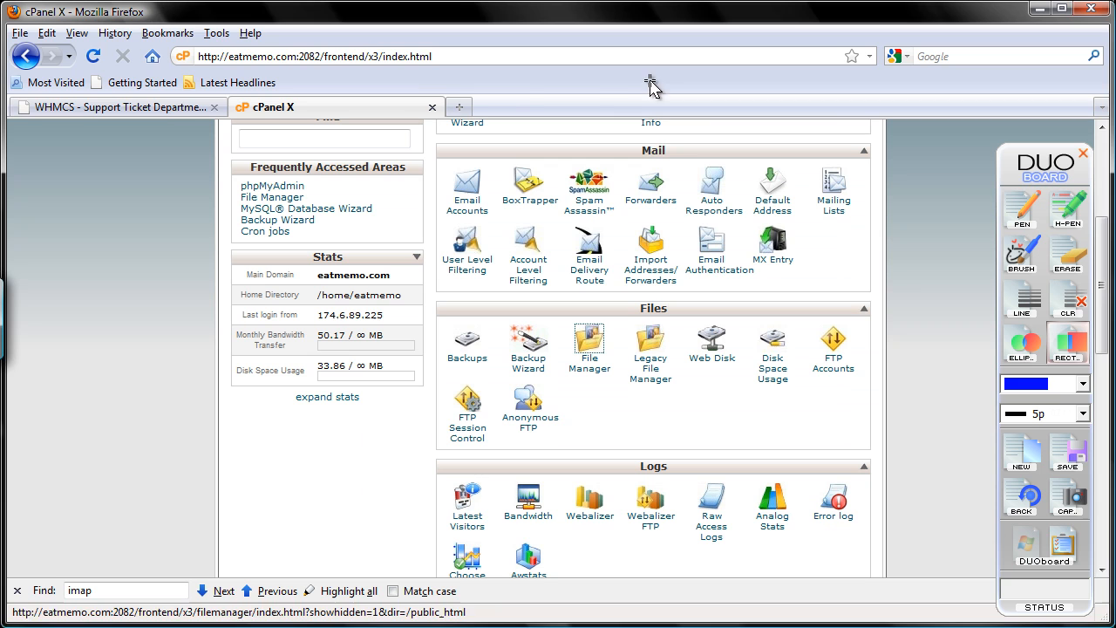
left_click(113, 106)
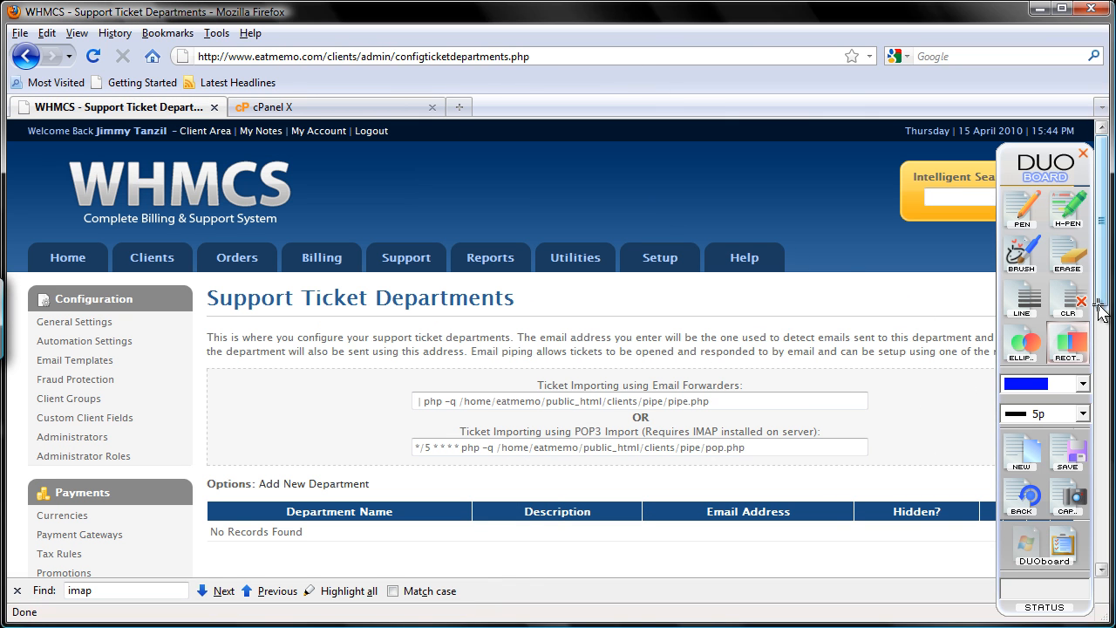
scroll("down", 3)
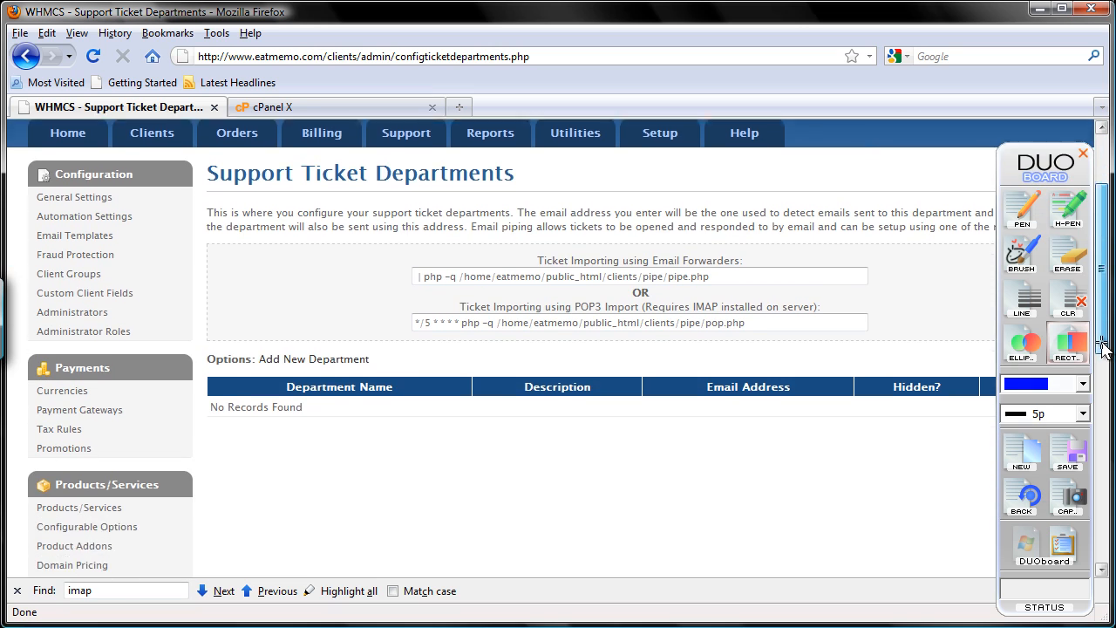
scroll("down", 3)
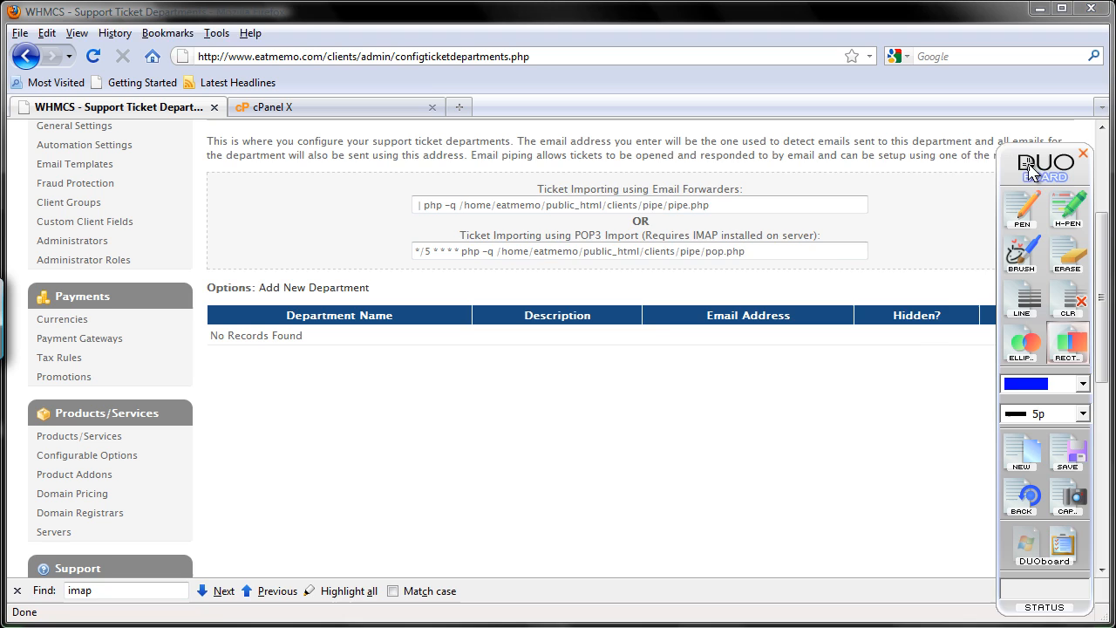
left_click_drag(1043, 164, 91, 164)
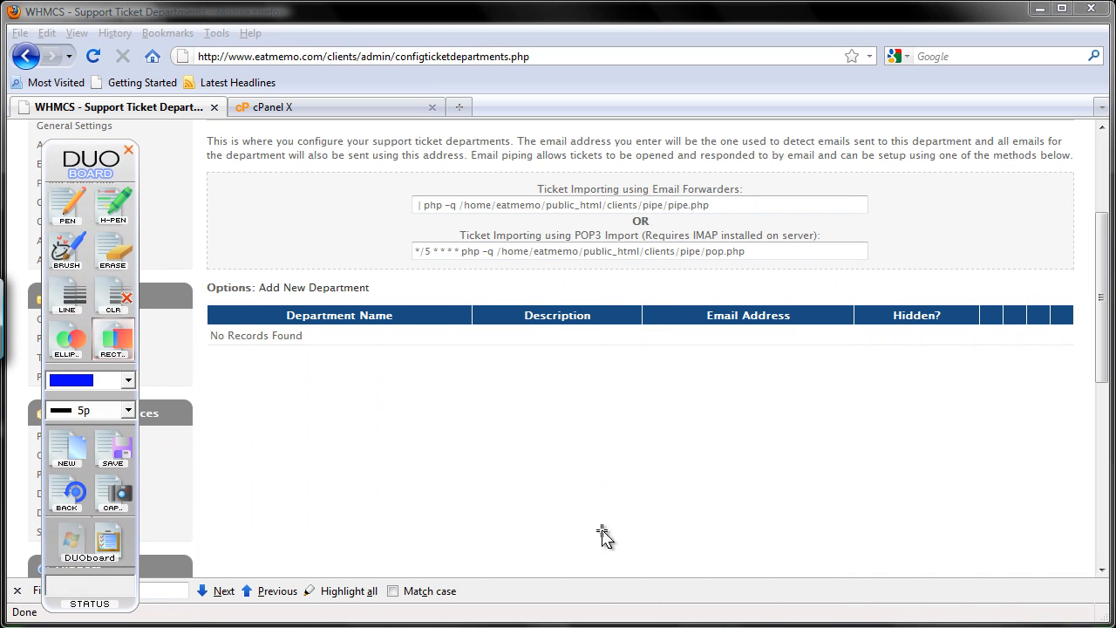
mouse_move(192, 366)
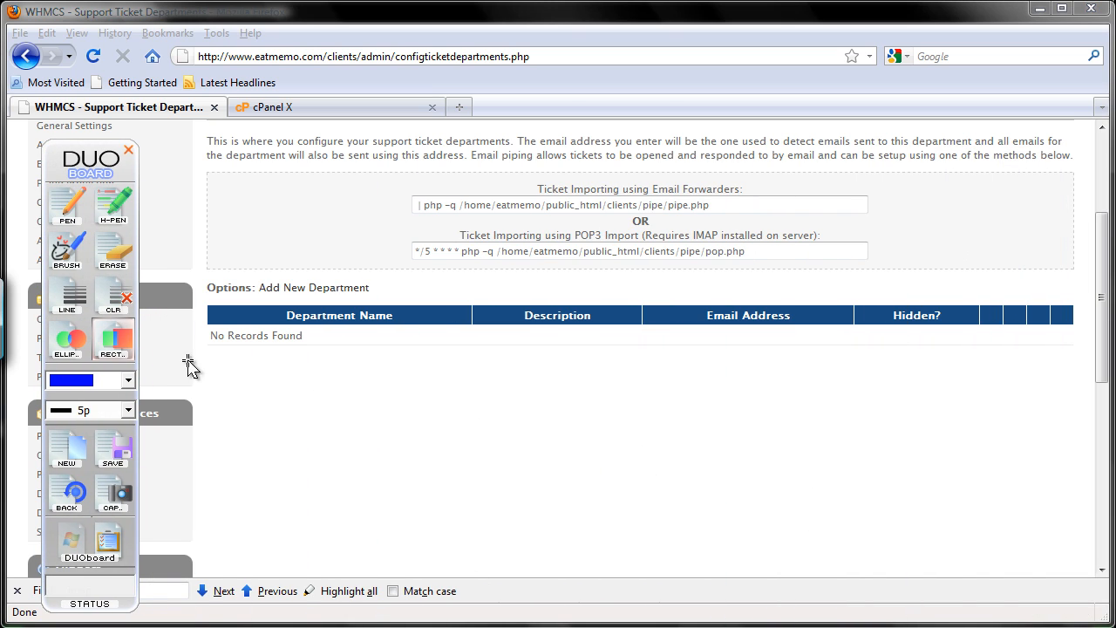
mouse_move(258, 357)
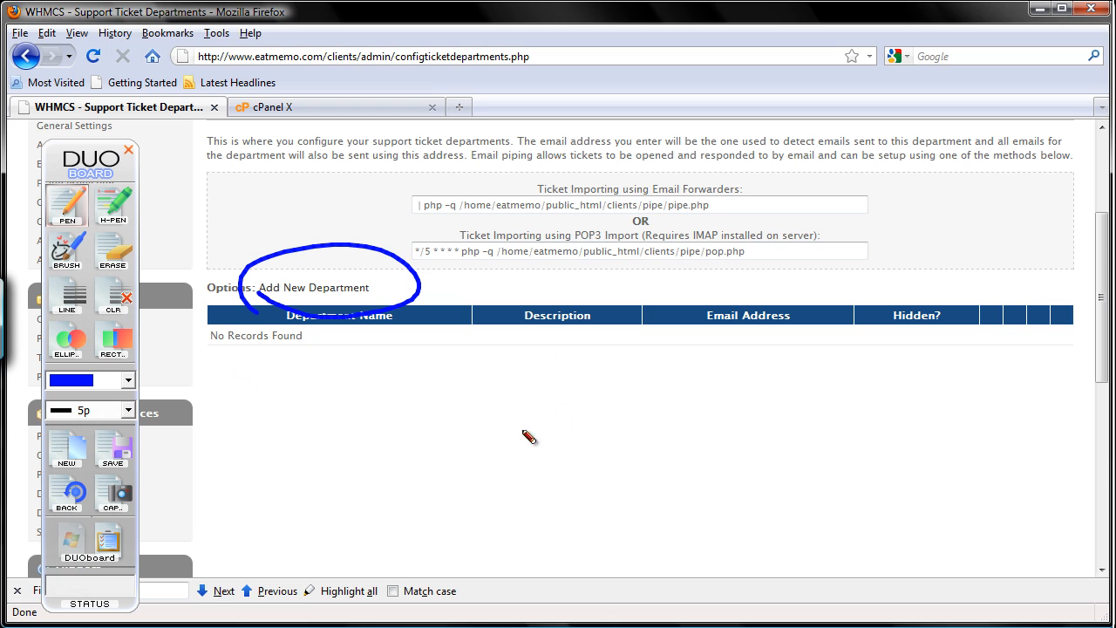
mouse_move(636, 380)
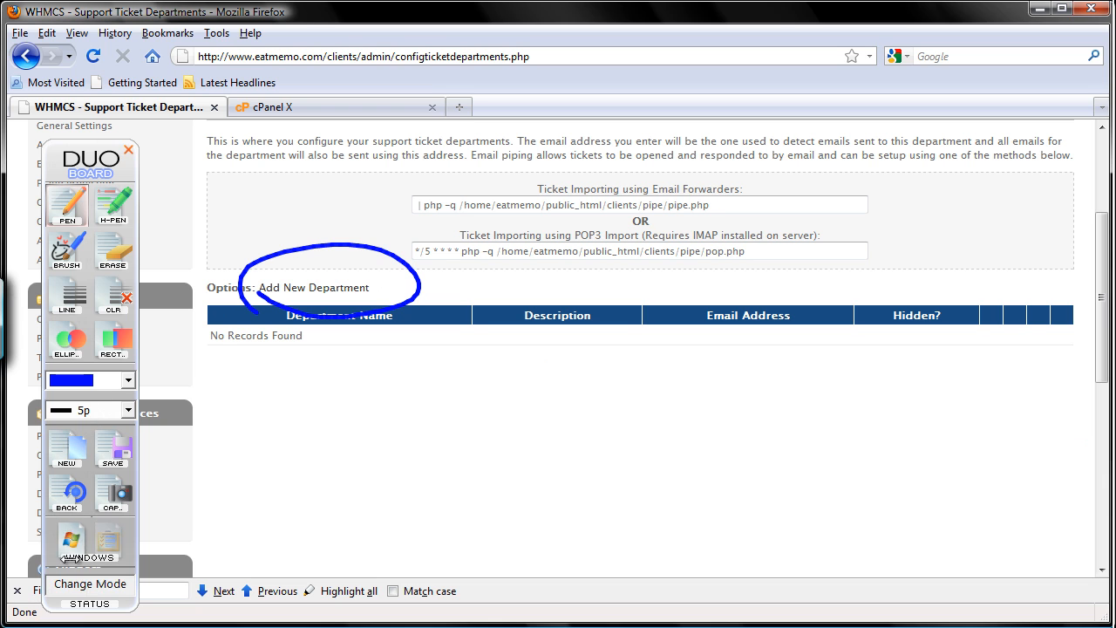
left_click(314, 286)
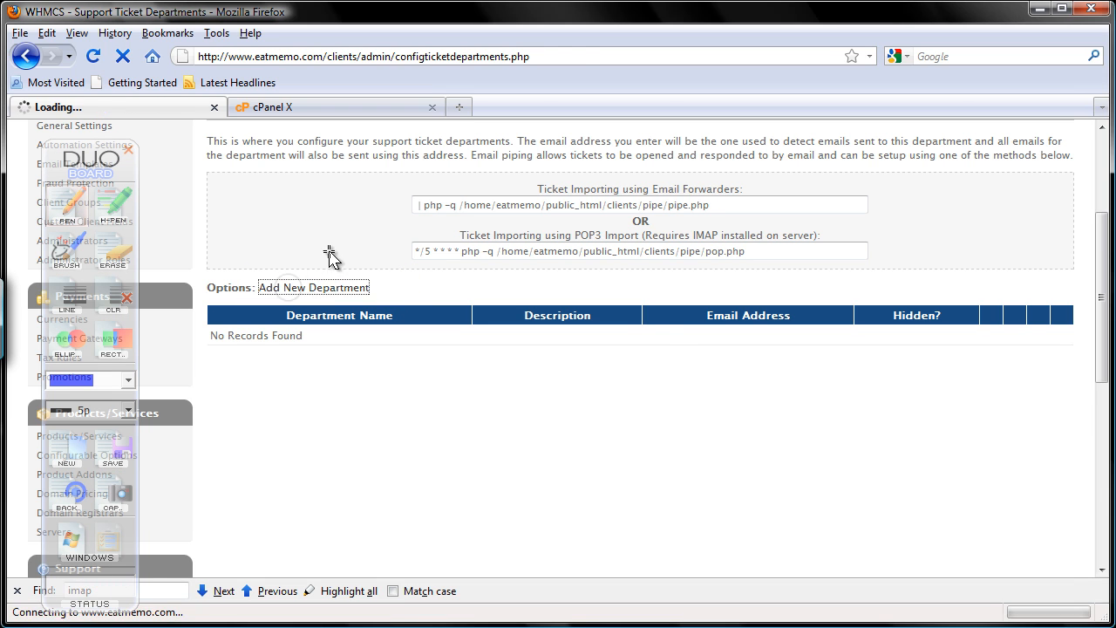
left_click(314, 287)
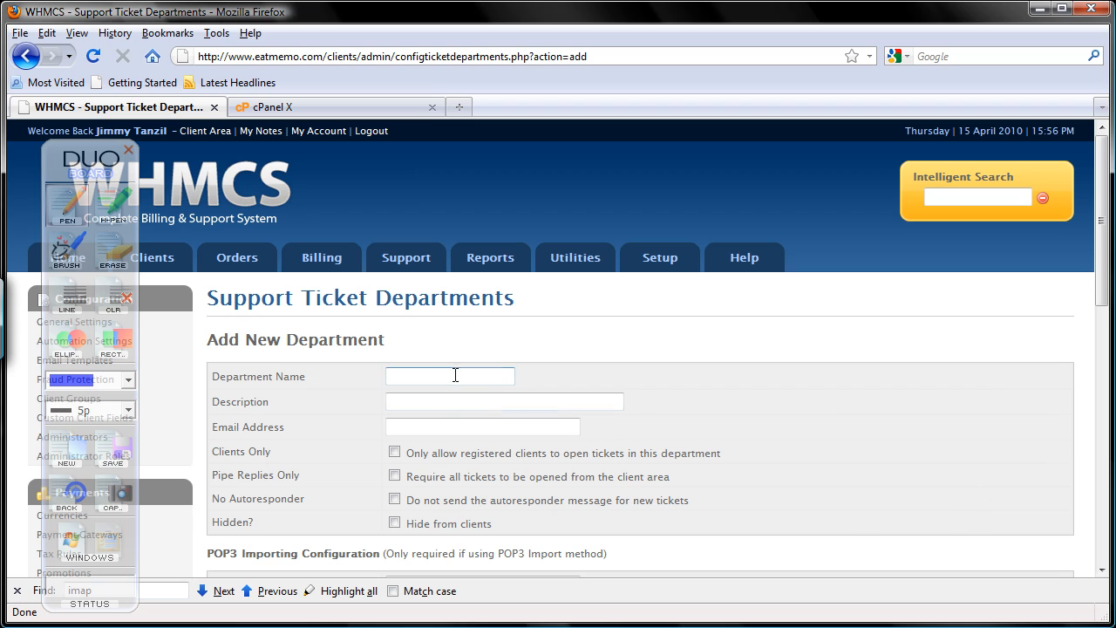
type("T")
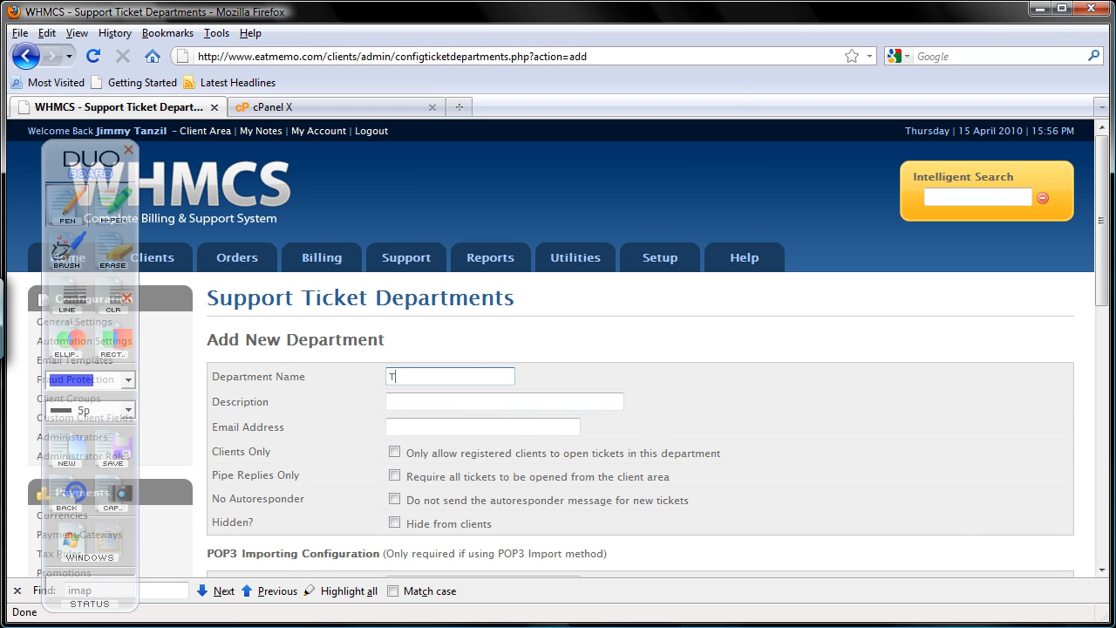
type("Support")
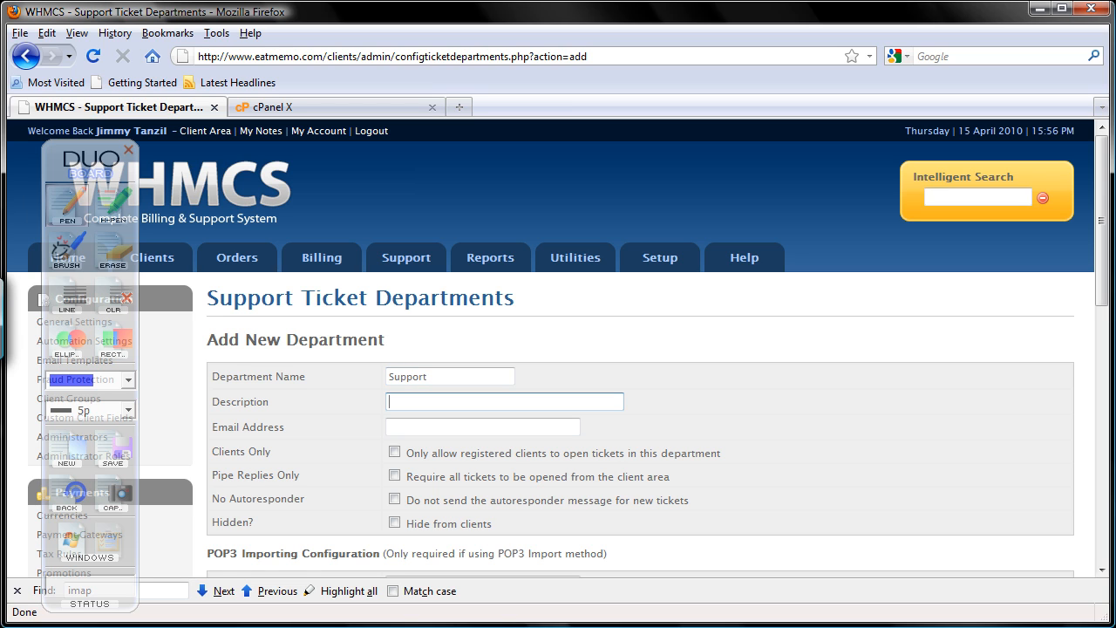
type("Suppor")
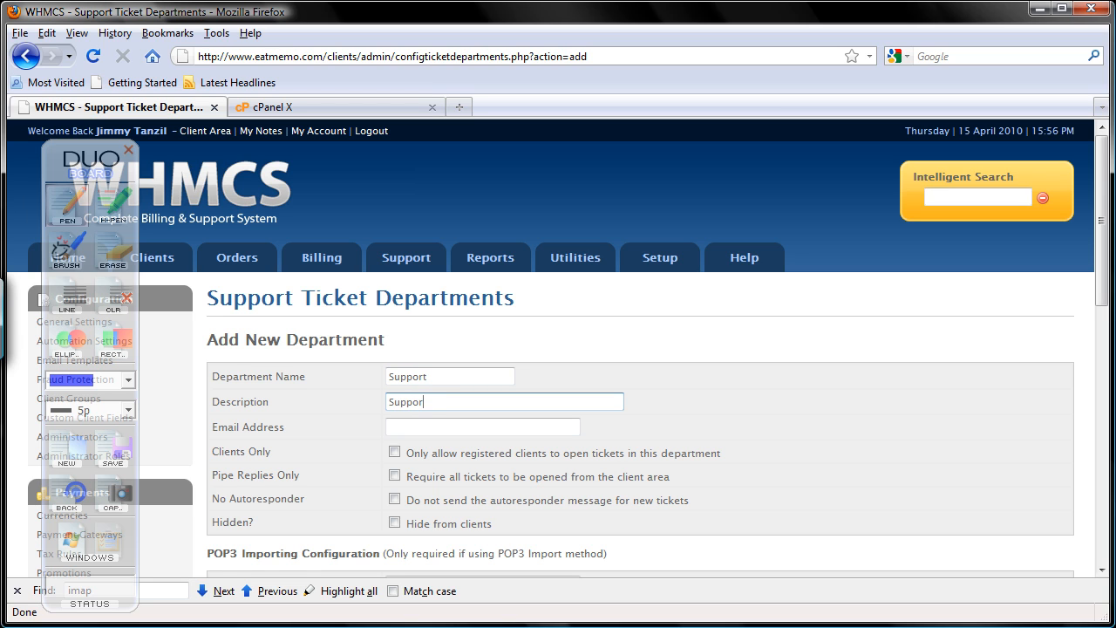
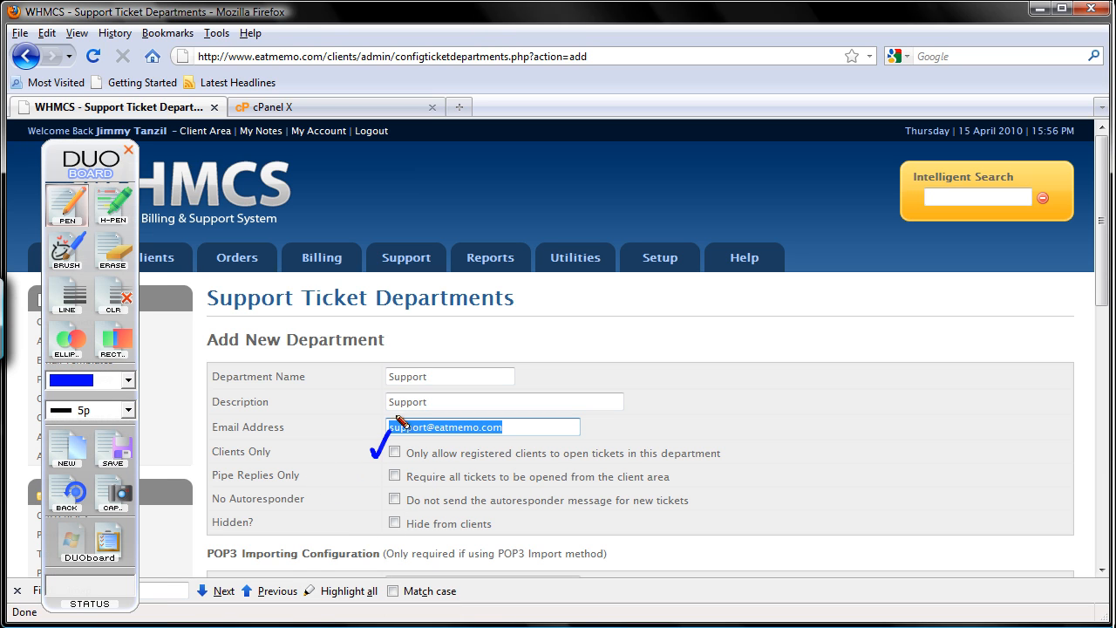
mouse_move(368, 504)
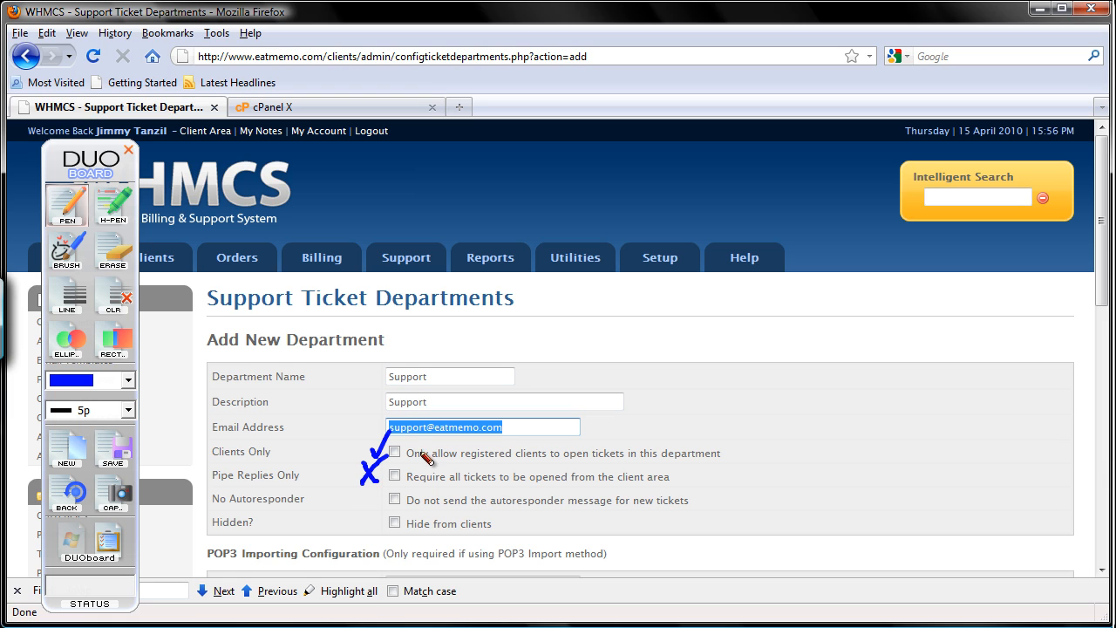
mouse_move(384, 547)
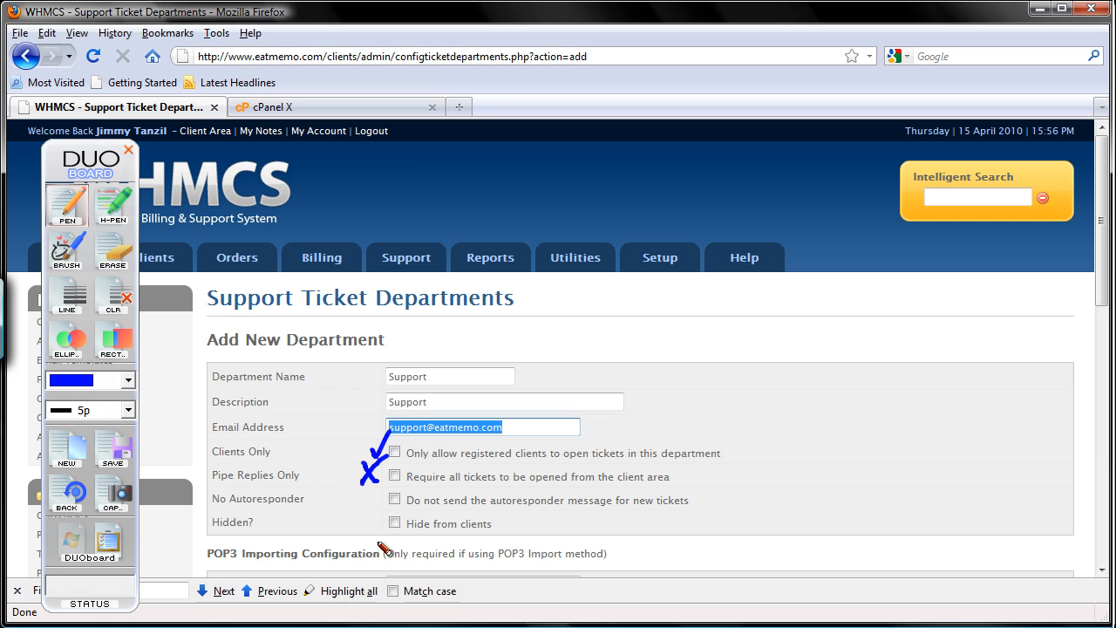
mouse_move(506, 533)
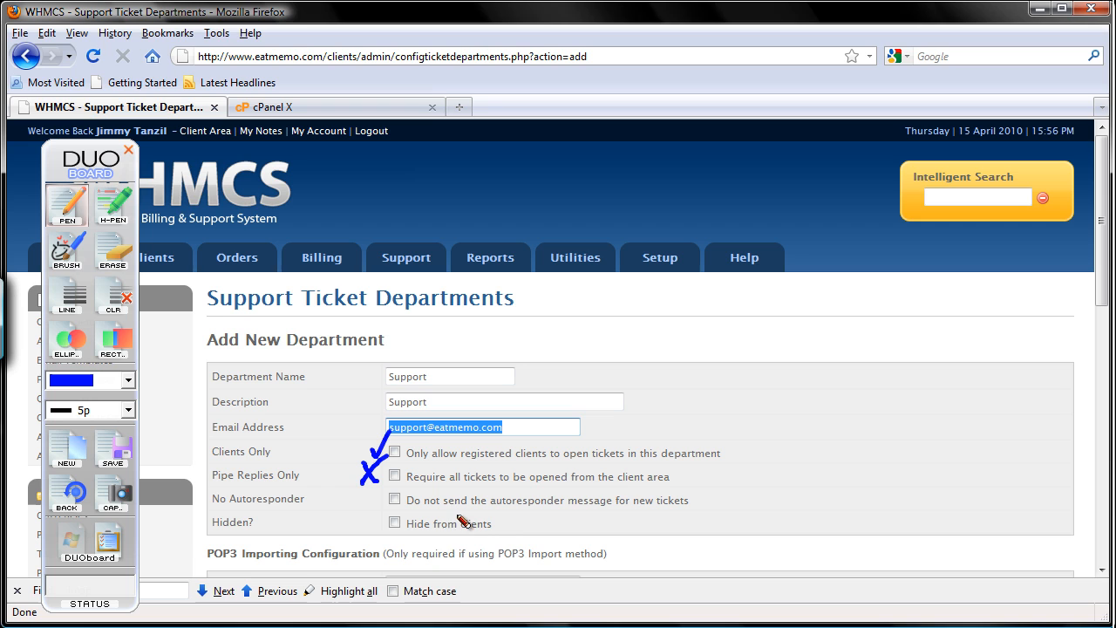
mouse_move(377, 498)
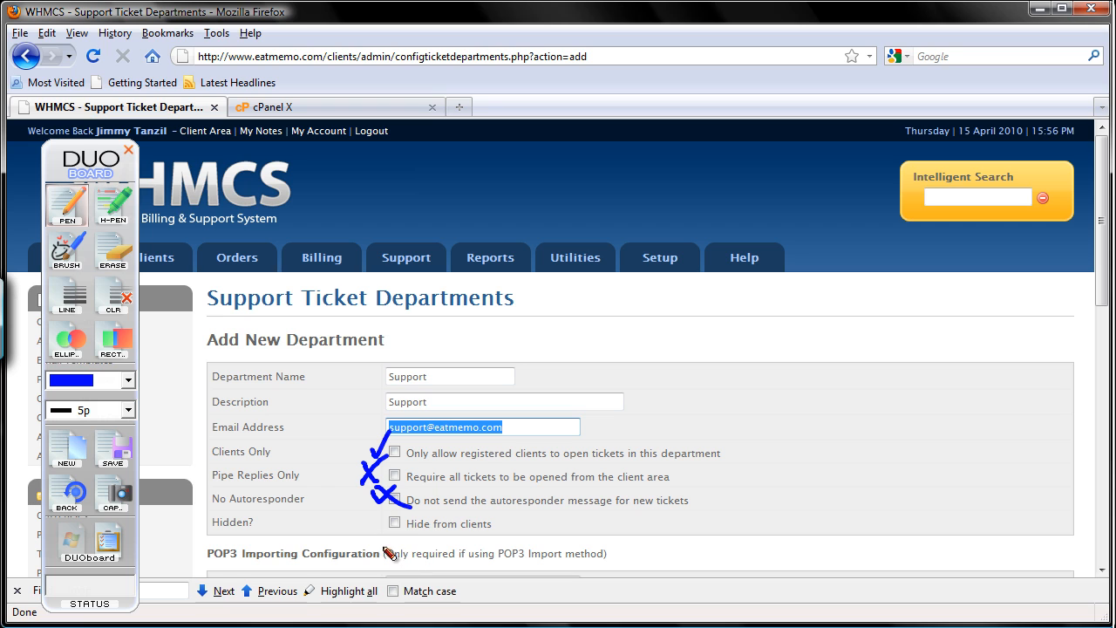
mouse_move(373, 533)
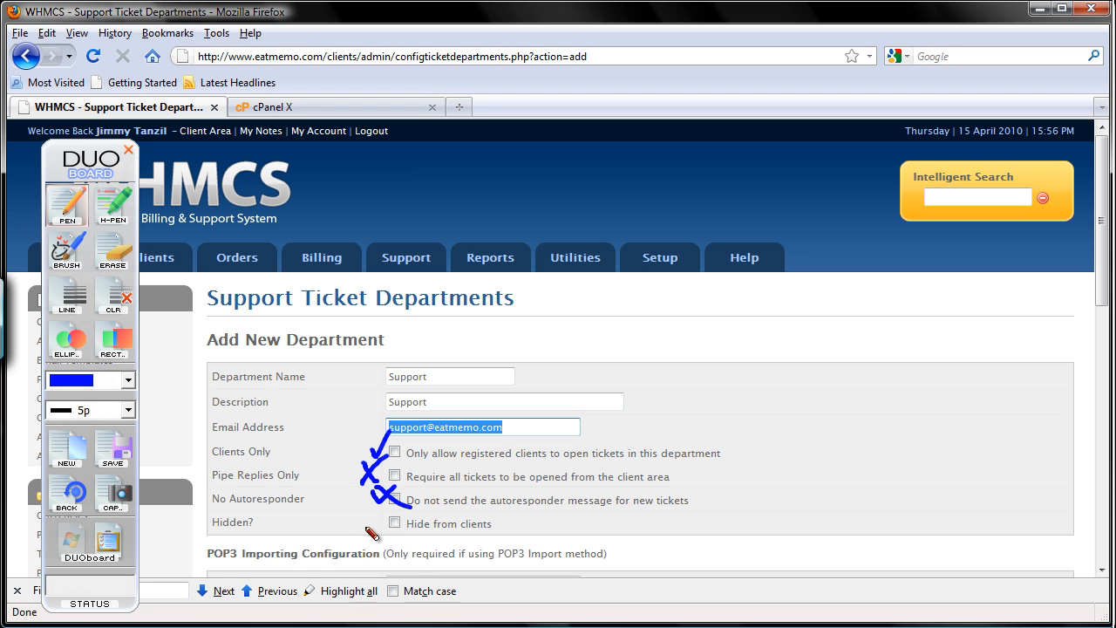
left_click_drag(384, 510, 401, 524)
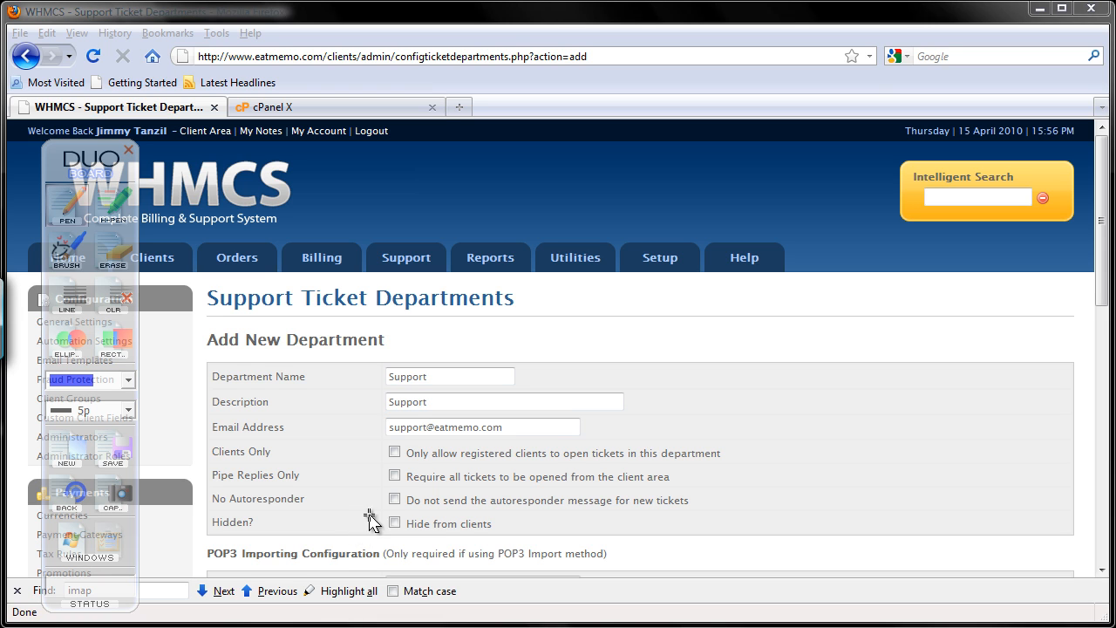
mouse_move(963, 530)
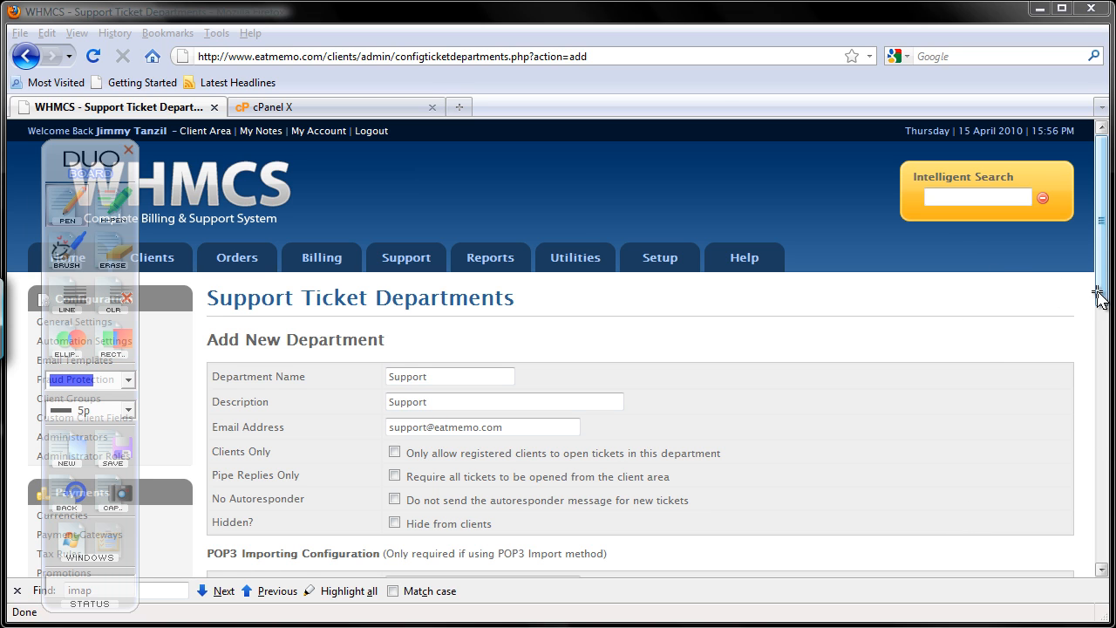
scroll("down", 3)
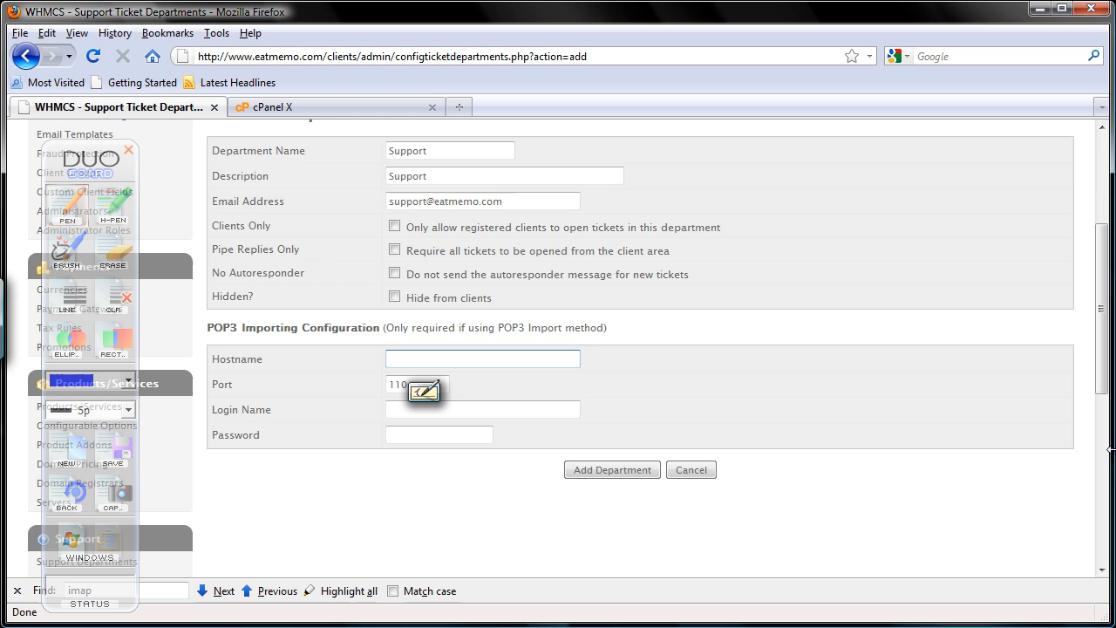
type("mail.eatmemo.com")
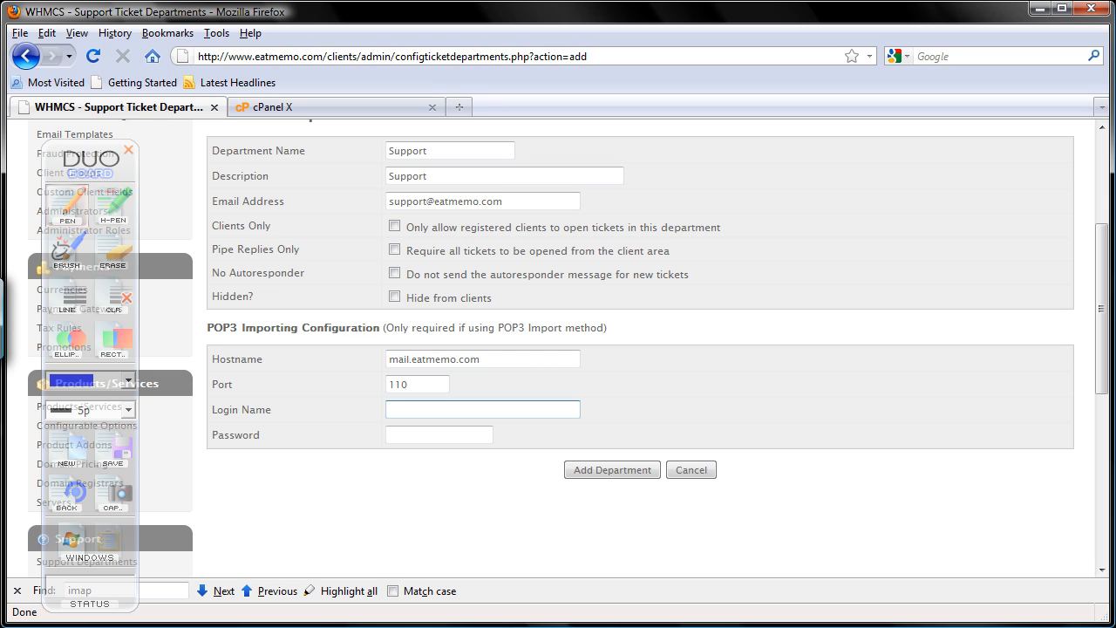
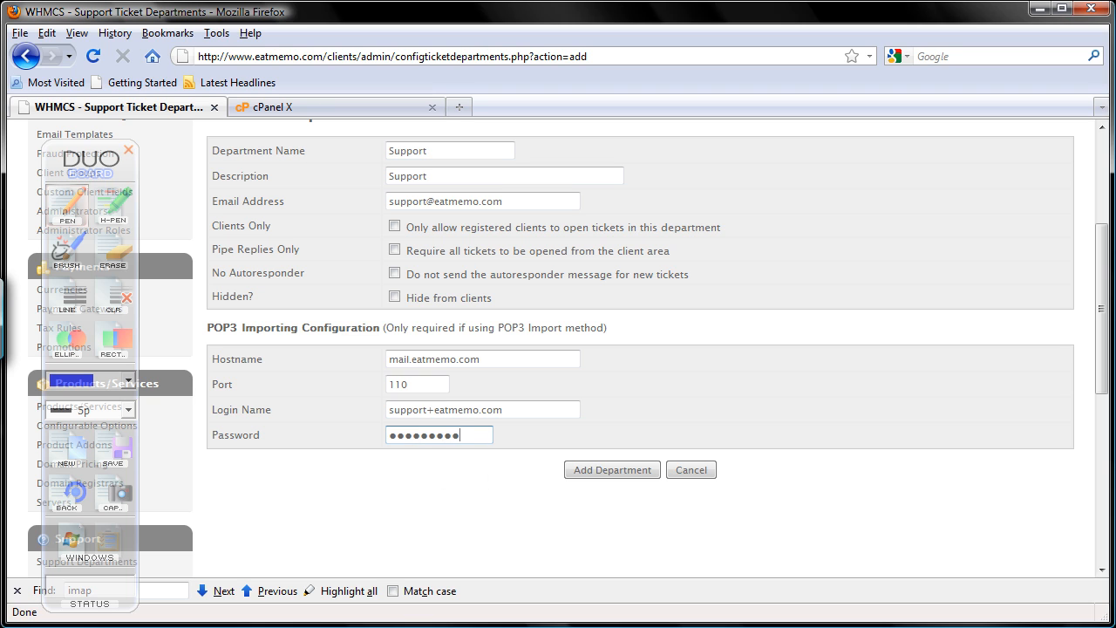
mouse_move(1106, 440)
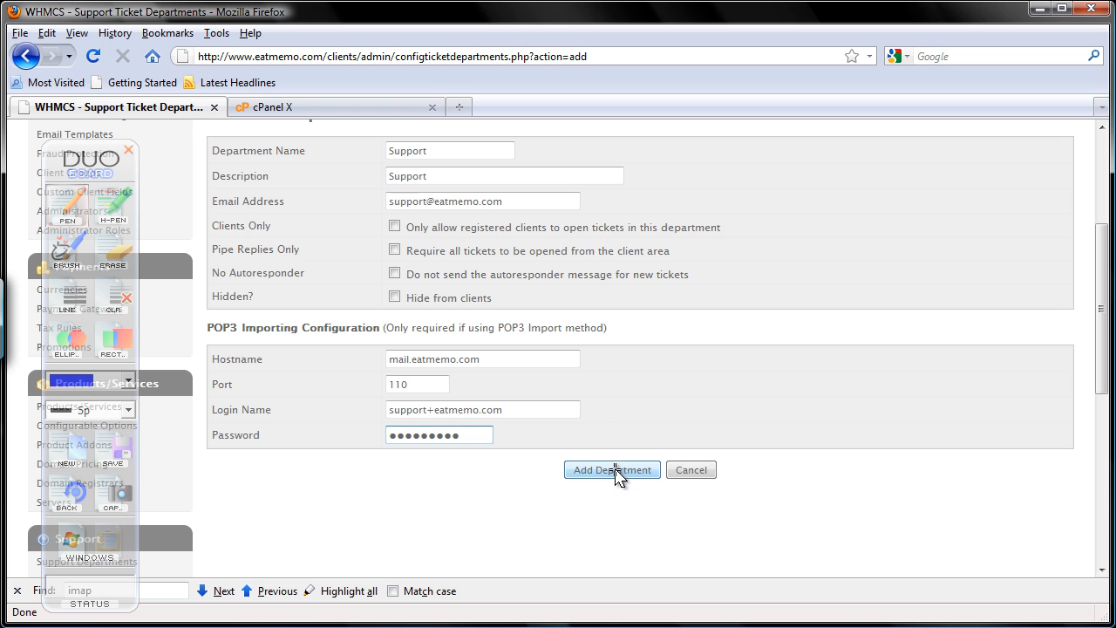
left_click(611, 469)
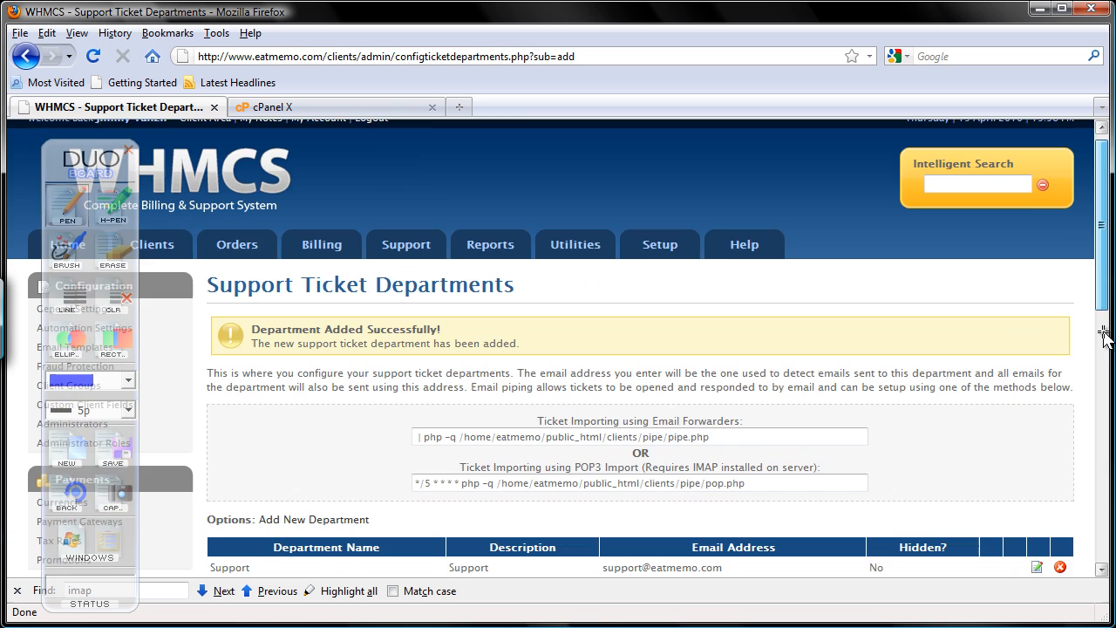
- Review the saved Support department in the list before adding another
scroll("down", 3)
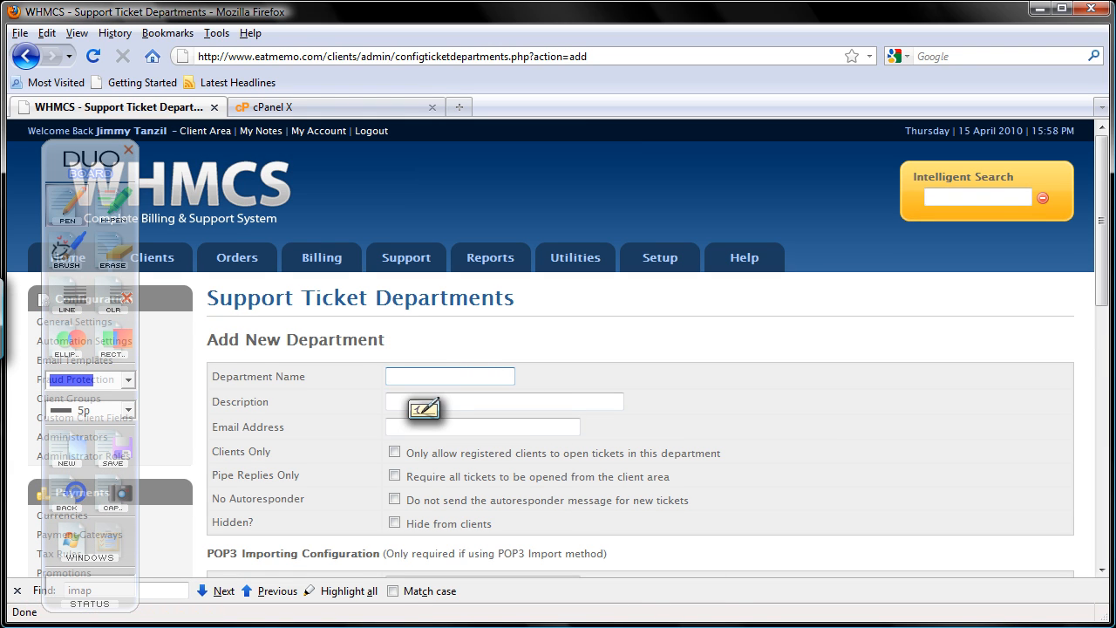
- Add the Sales department with POP3 host mail.eatmemo.com, login sales and password
type("Sales")
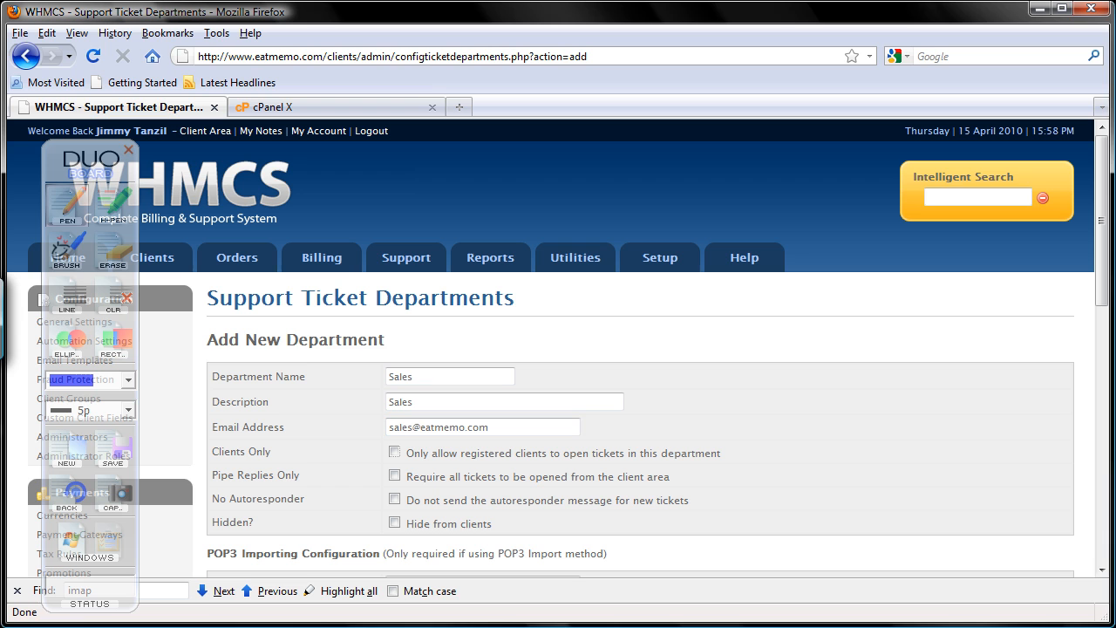
scroll("down", 3)
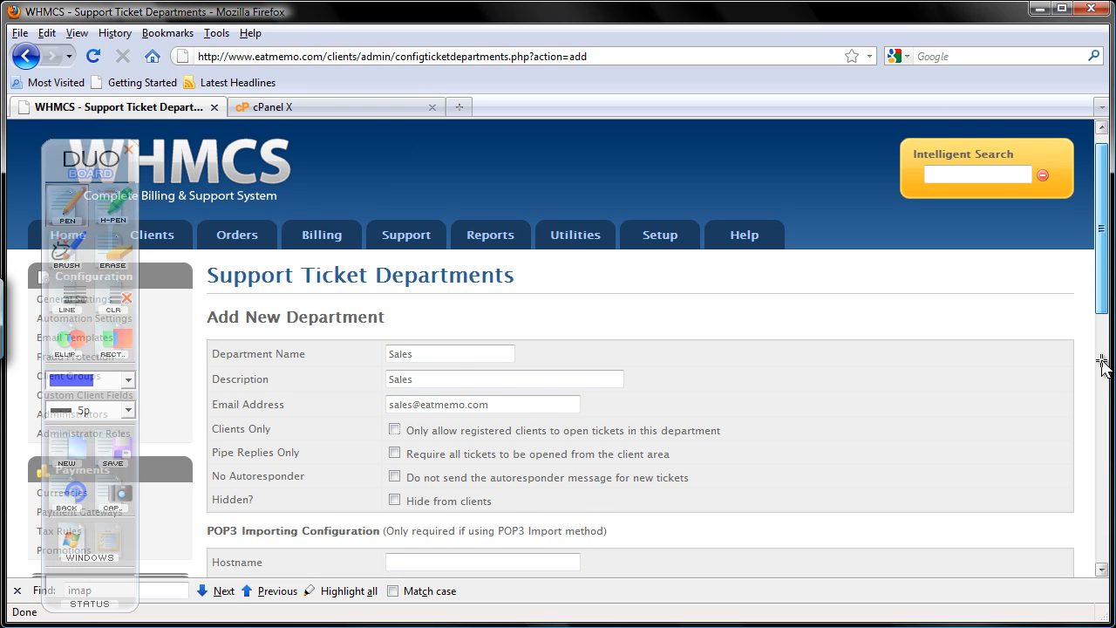
type("m")
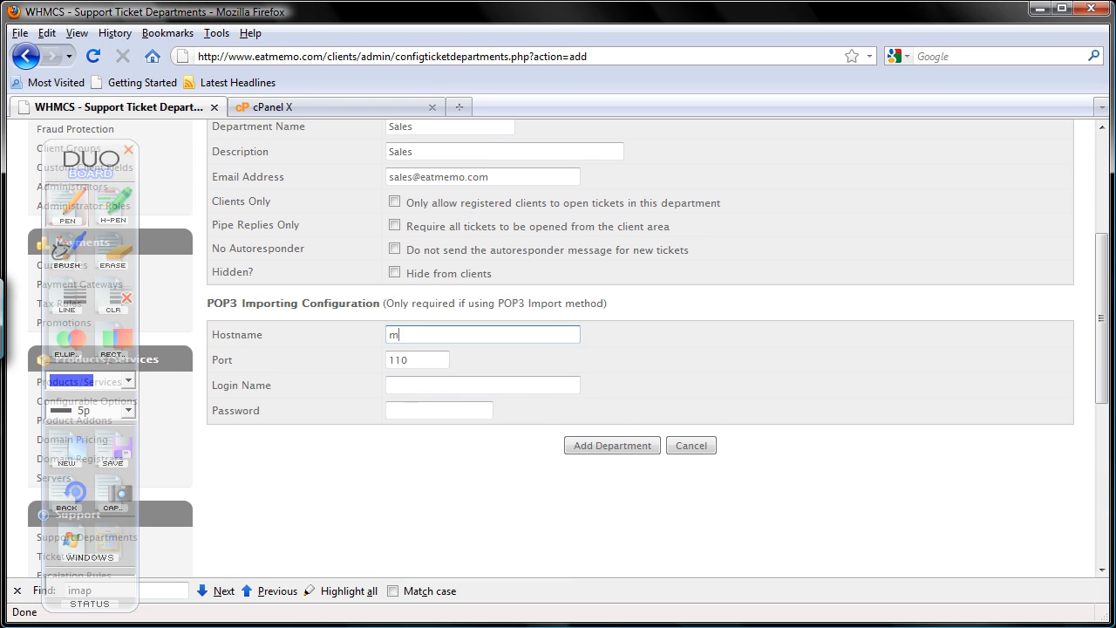
type("ail.eatmemo.c")
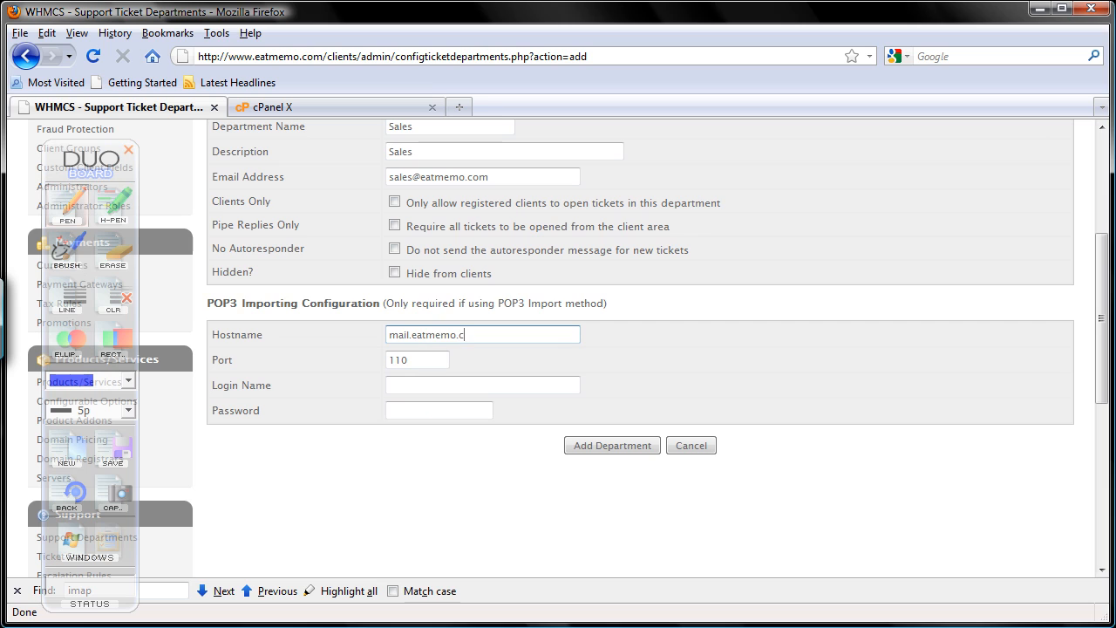
left_click(481, 385)
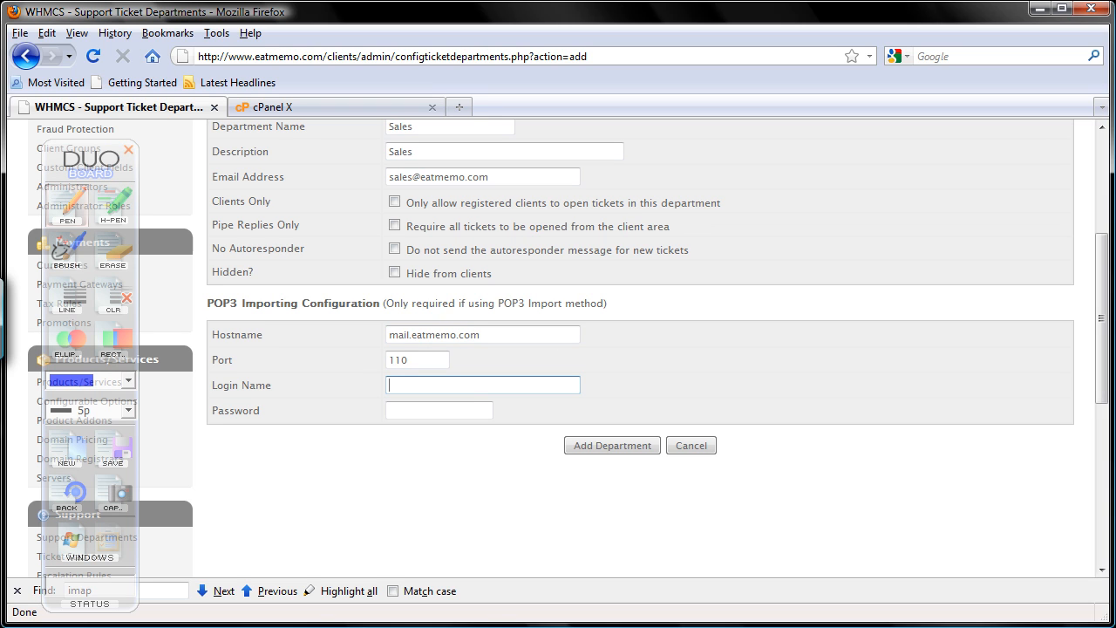
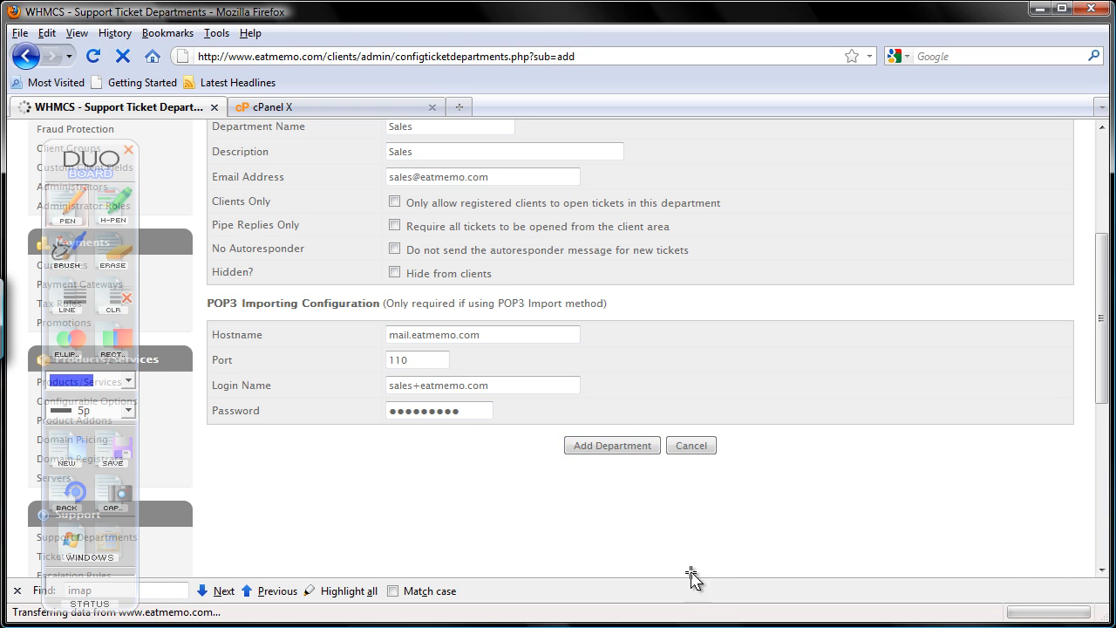
left_click(611, 445)
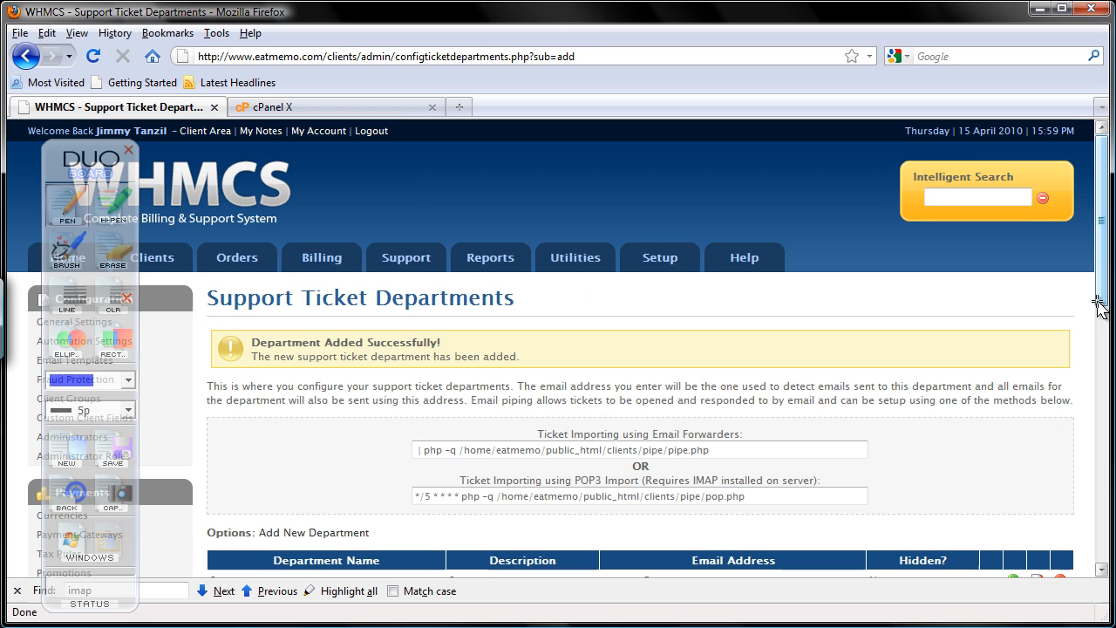
scroll("down", 3)
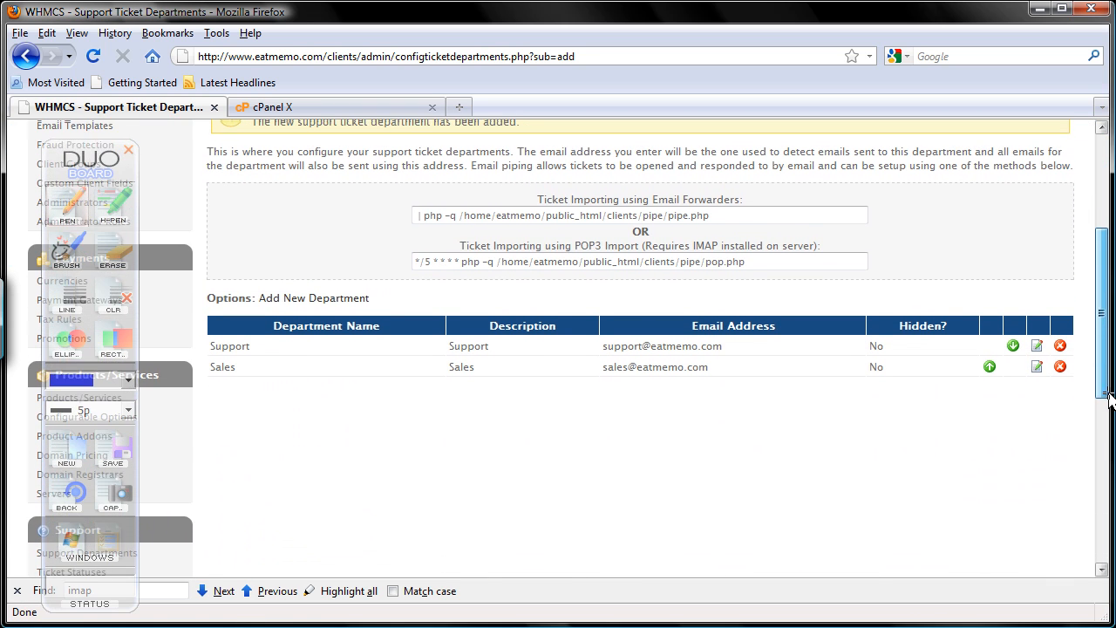
scroll("down", 3)
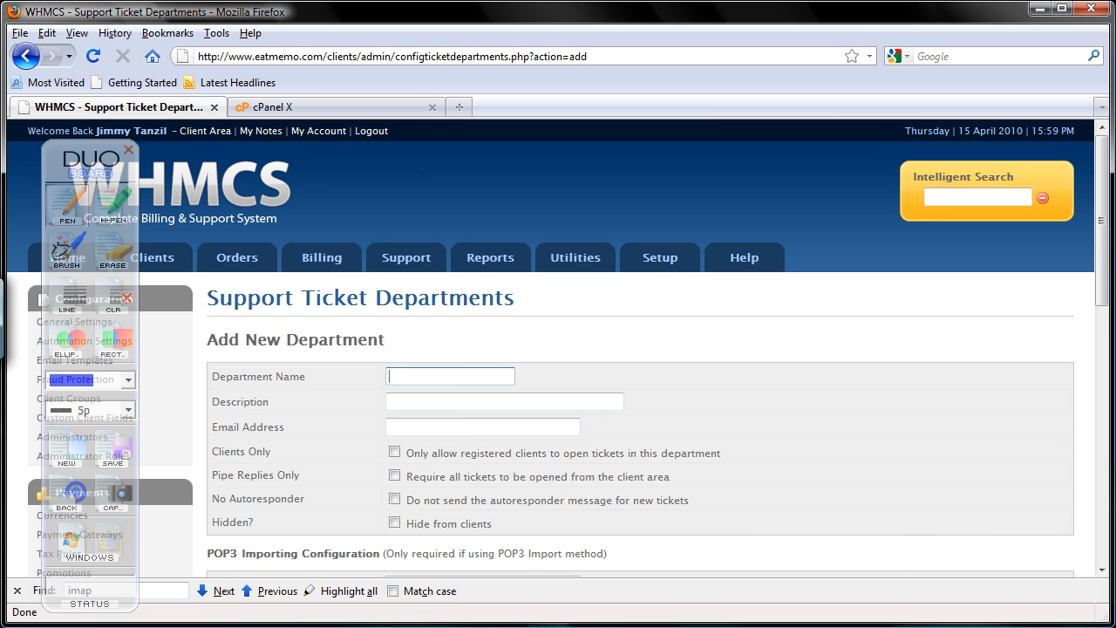
type("Bi")
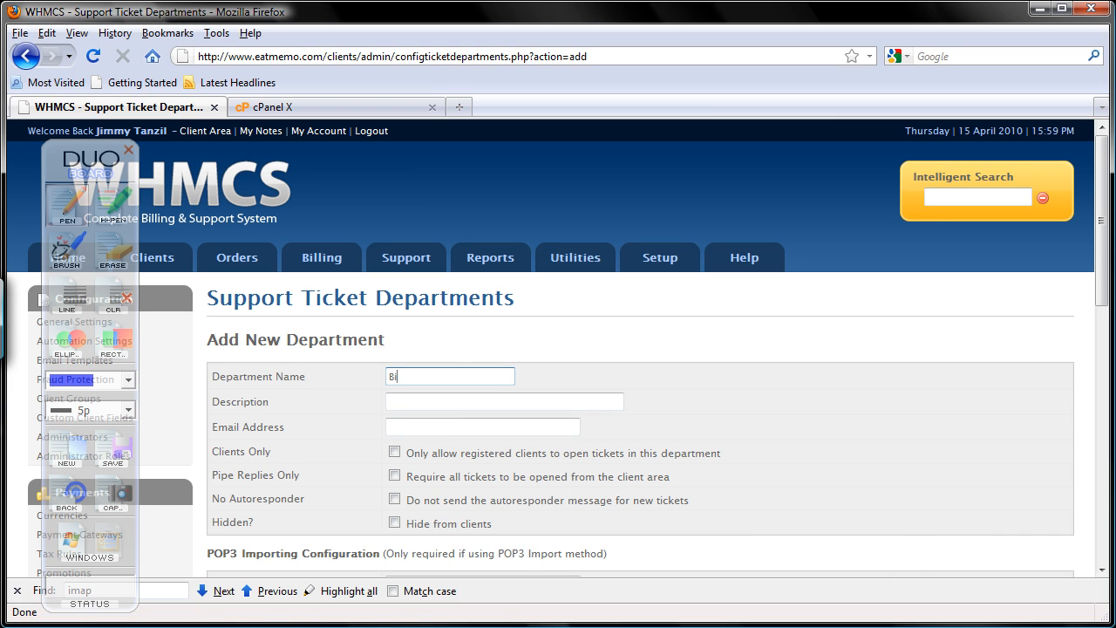
type("illing")
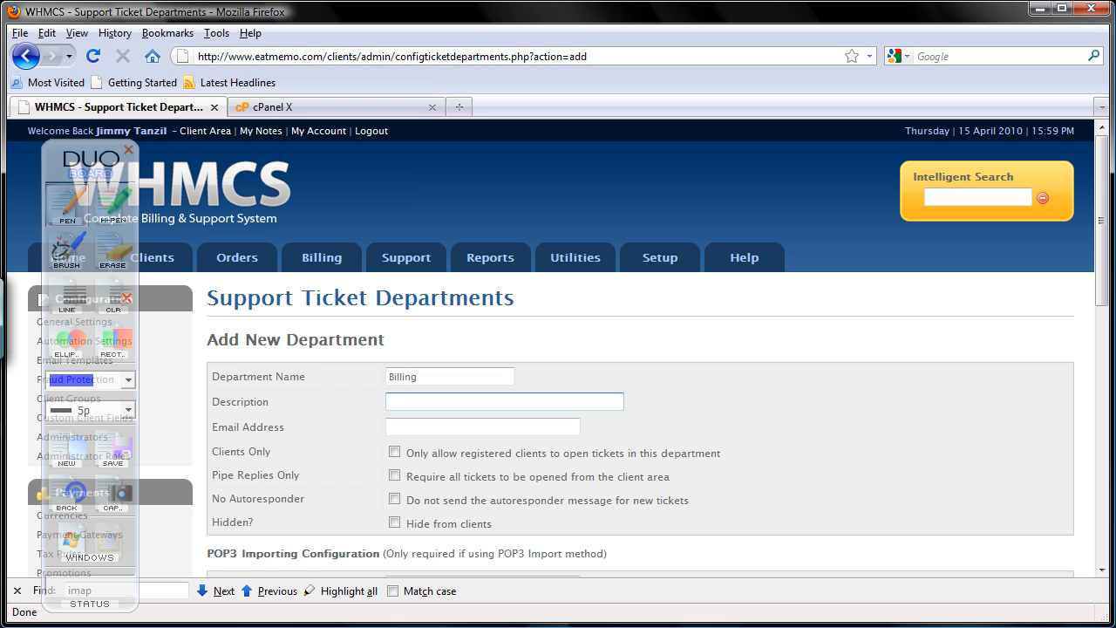
type("Billing")
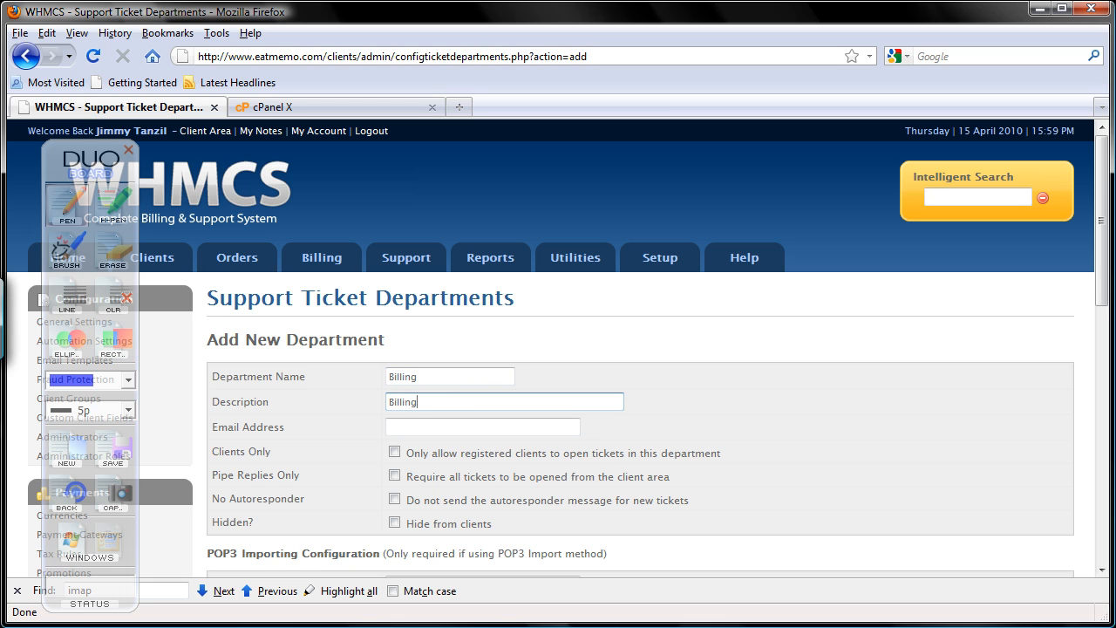
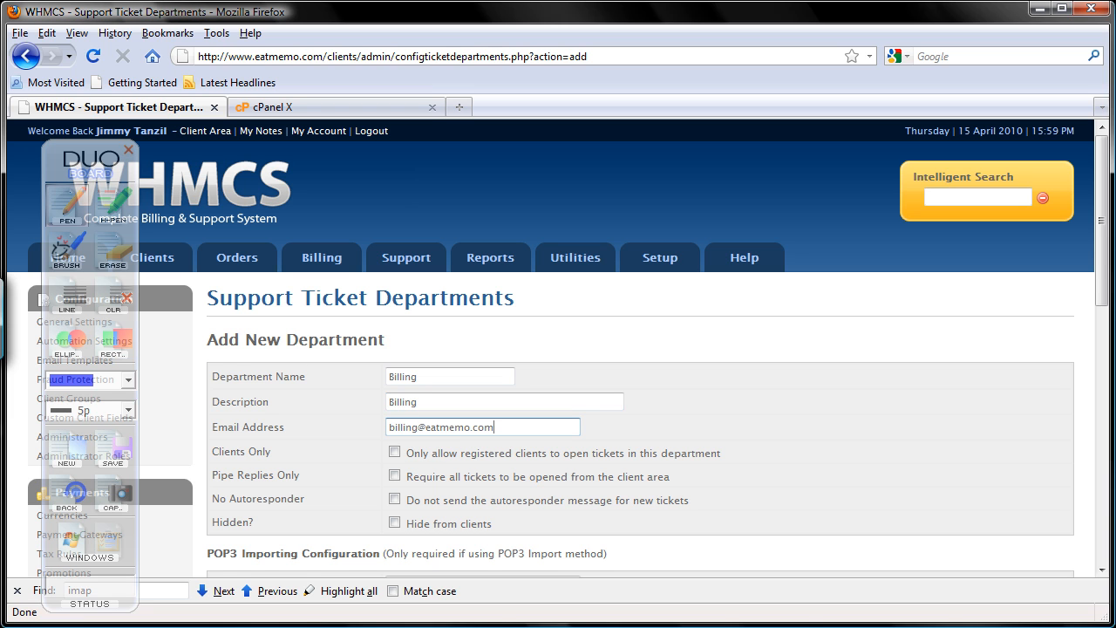
scroll("down", 3)
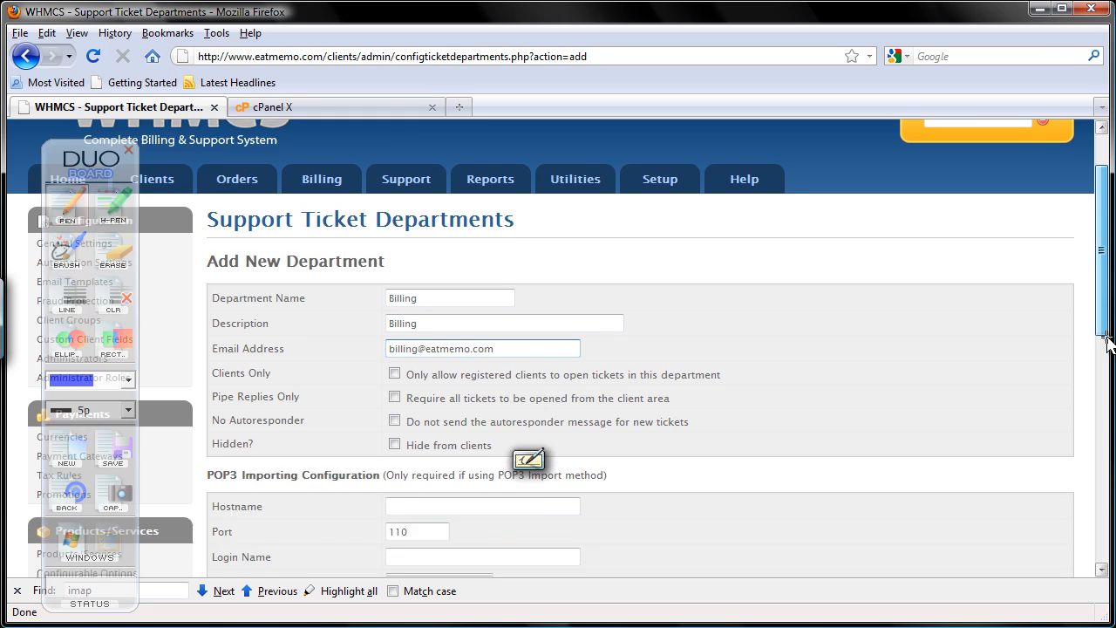
scroll("down", 3)
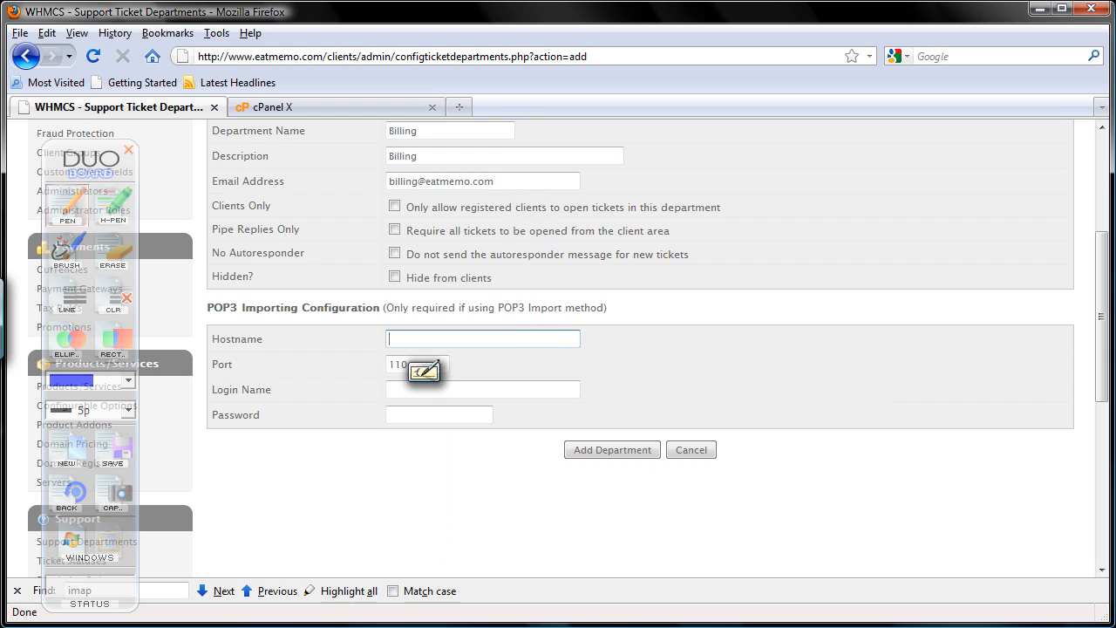
type("mail.eatmemo.com")
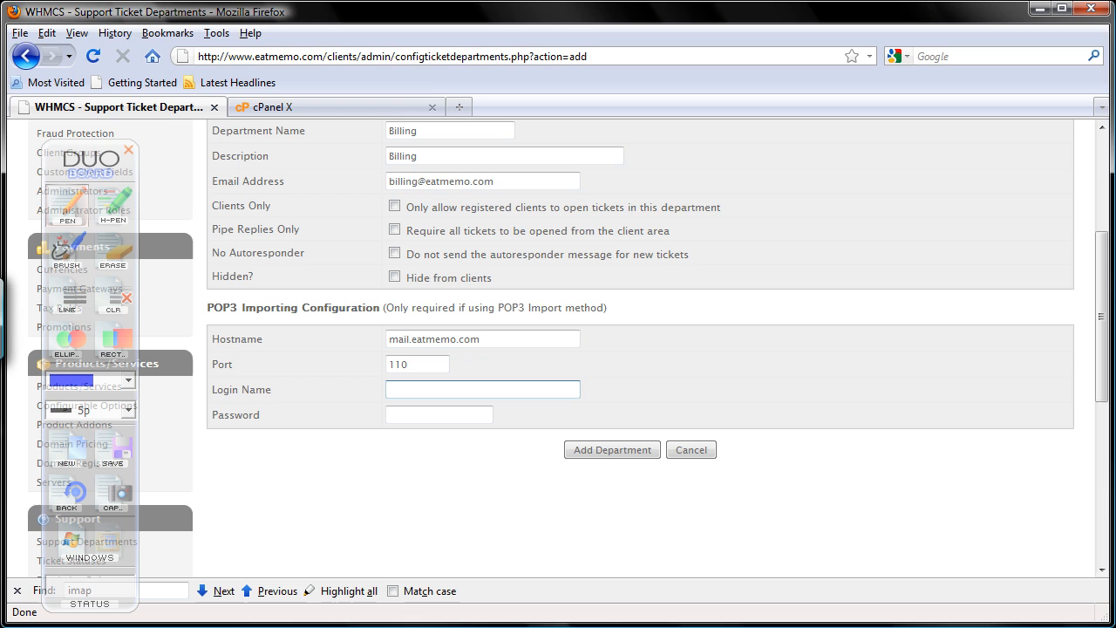
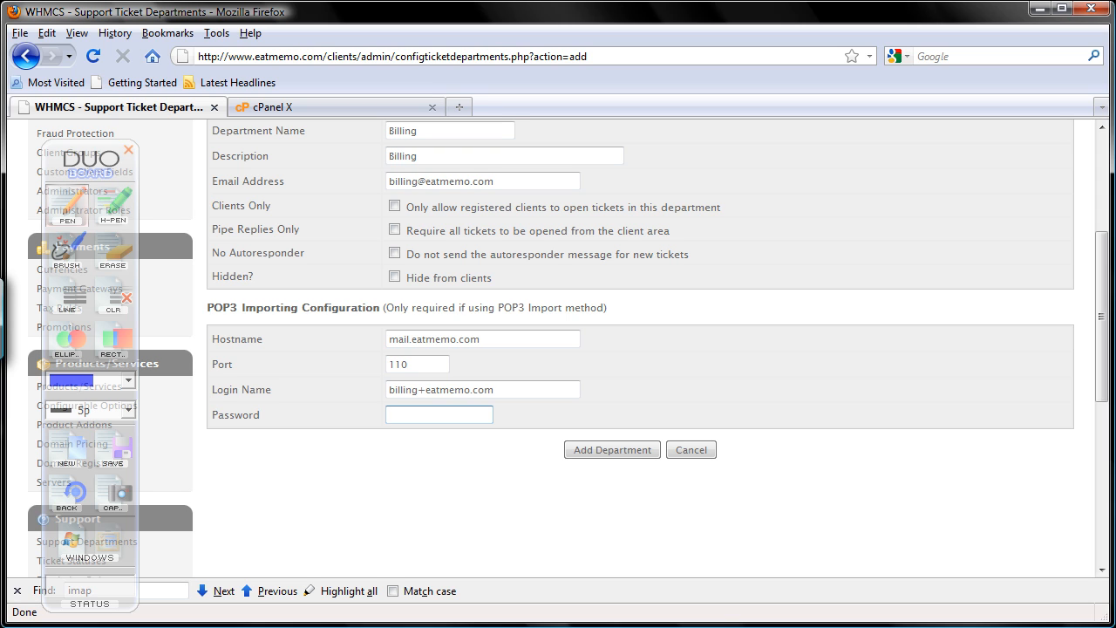
left_click(439, 415)
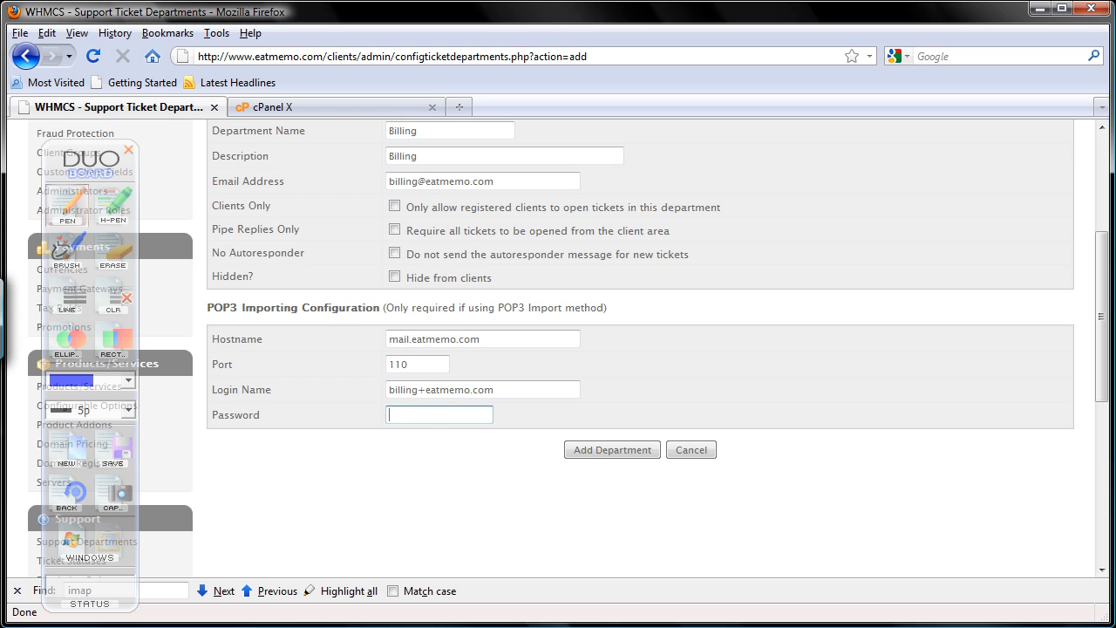
type("••")
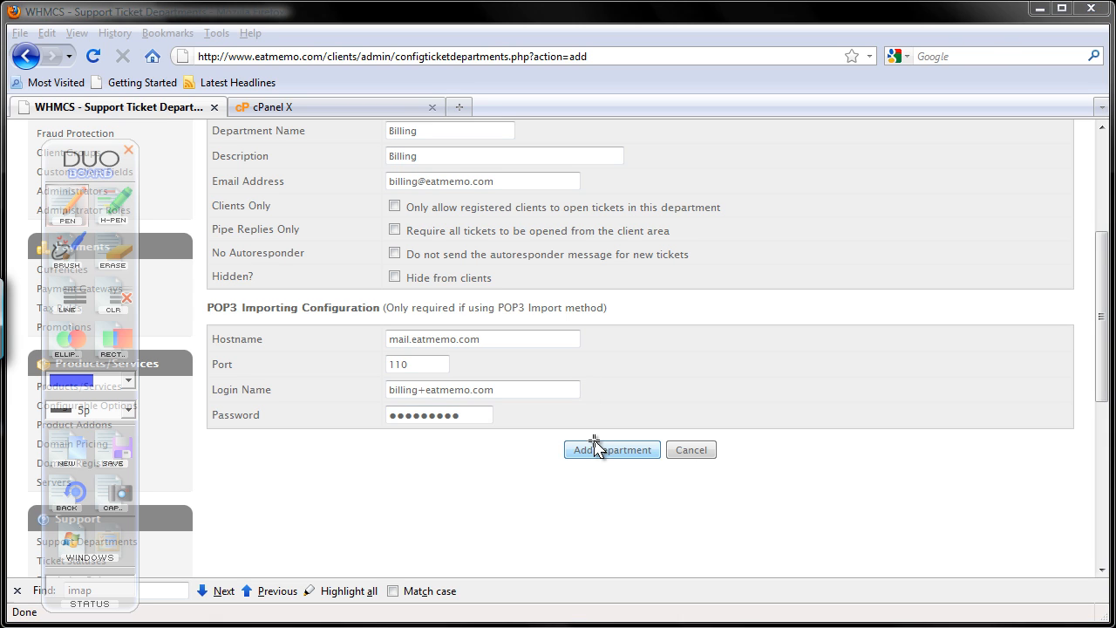
left_click(611, 450)
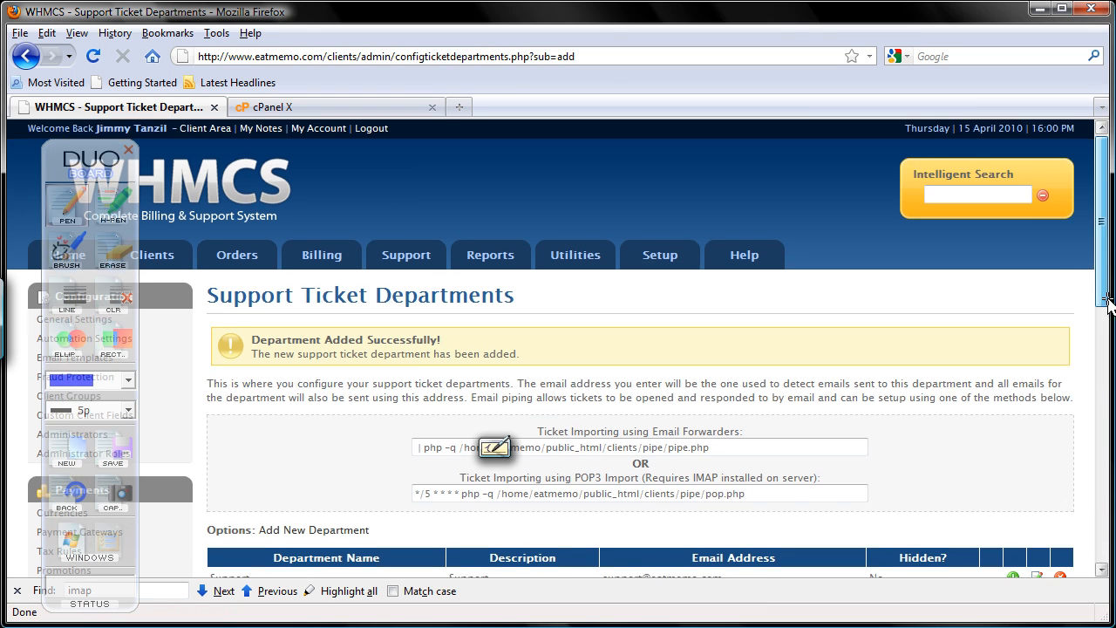
- Review the Support, Sales and Billing department list and switch to the cPanel X tab
scroll("down", 3)
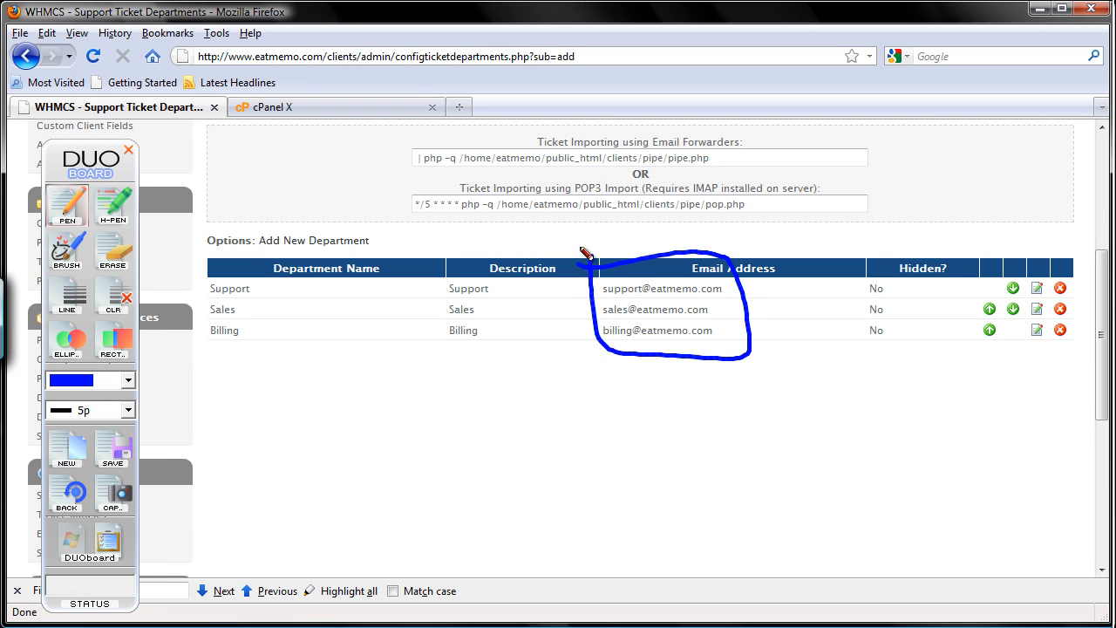
mouse_move(928, 502)
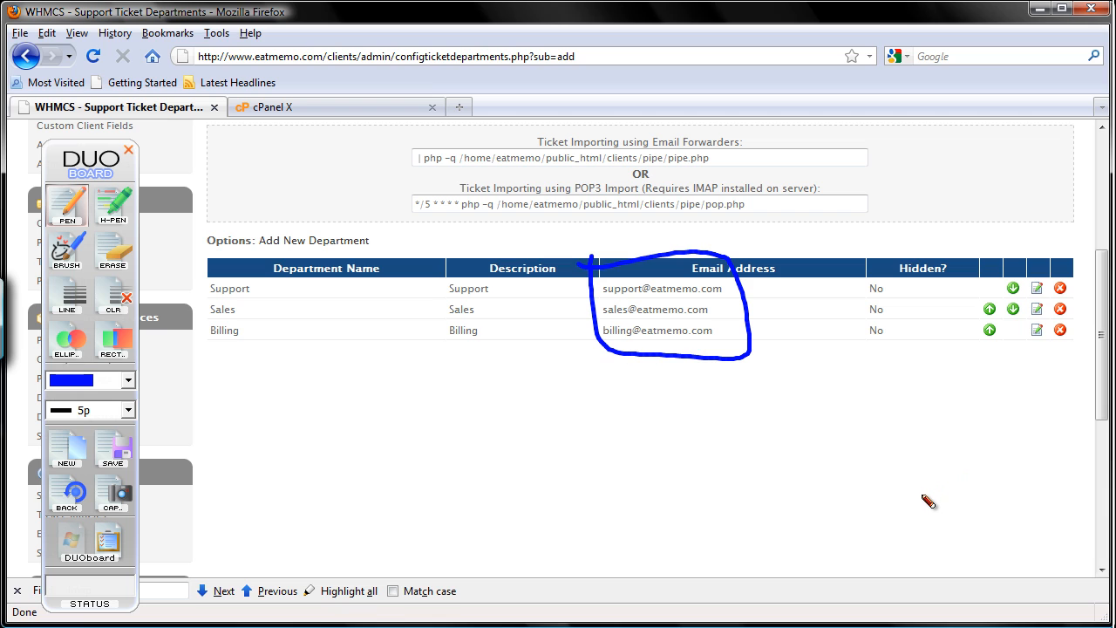
mouse_move(923, 502)
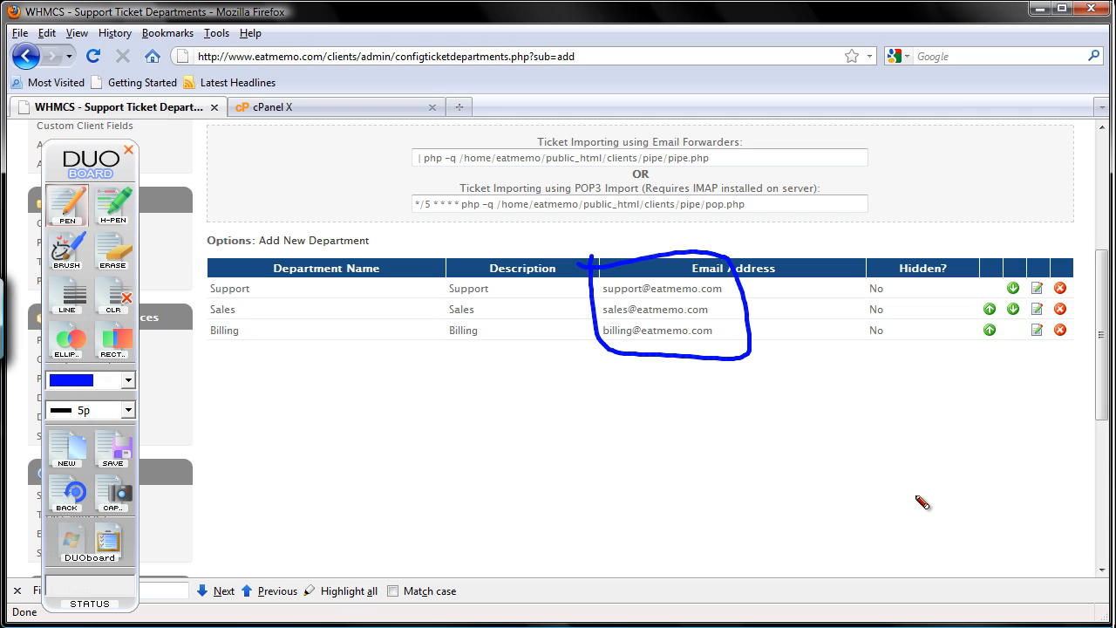
mouse_move(216, 314)
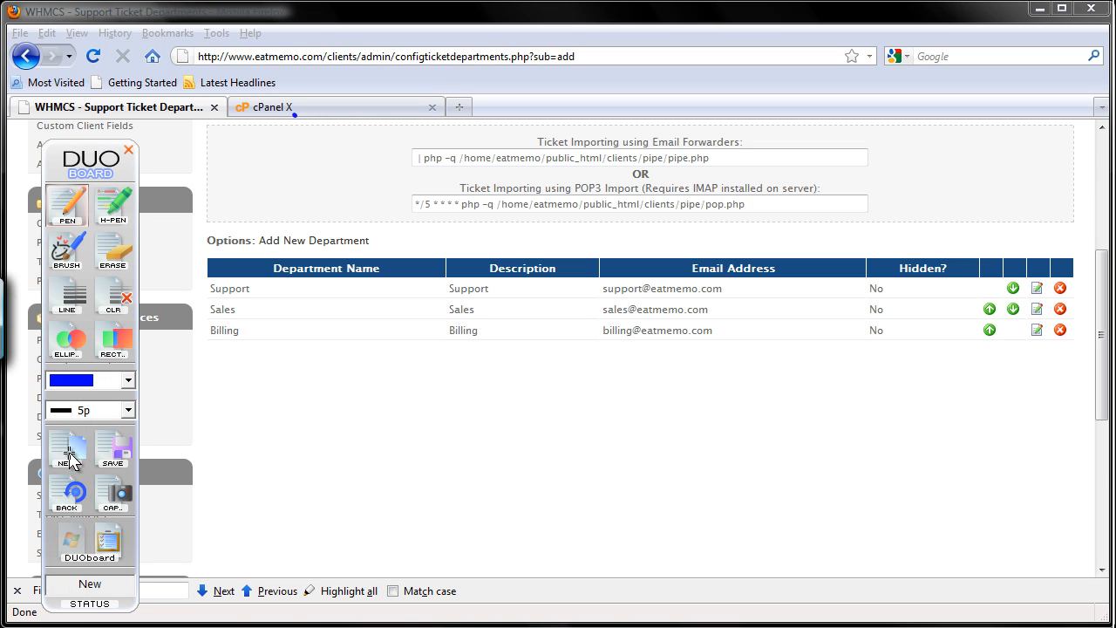
mouse_move(72, 537)
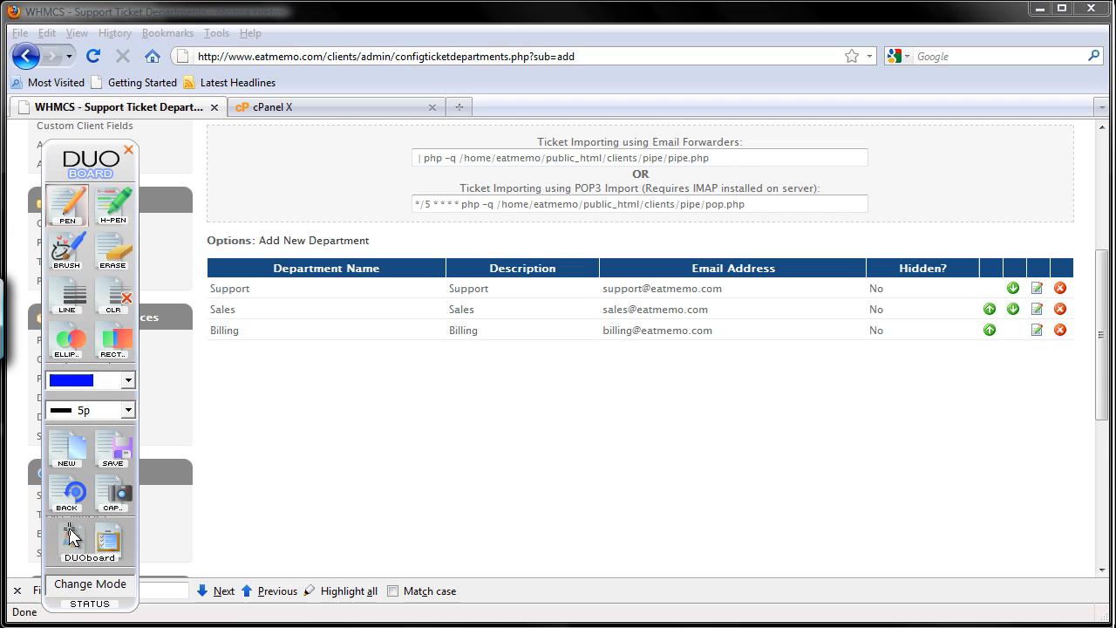
left_click(332, 107)
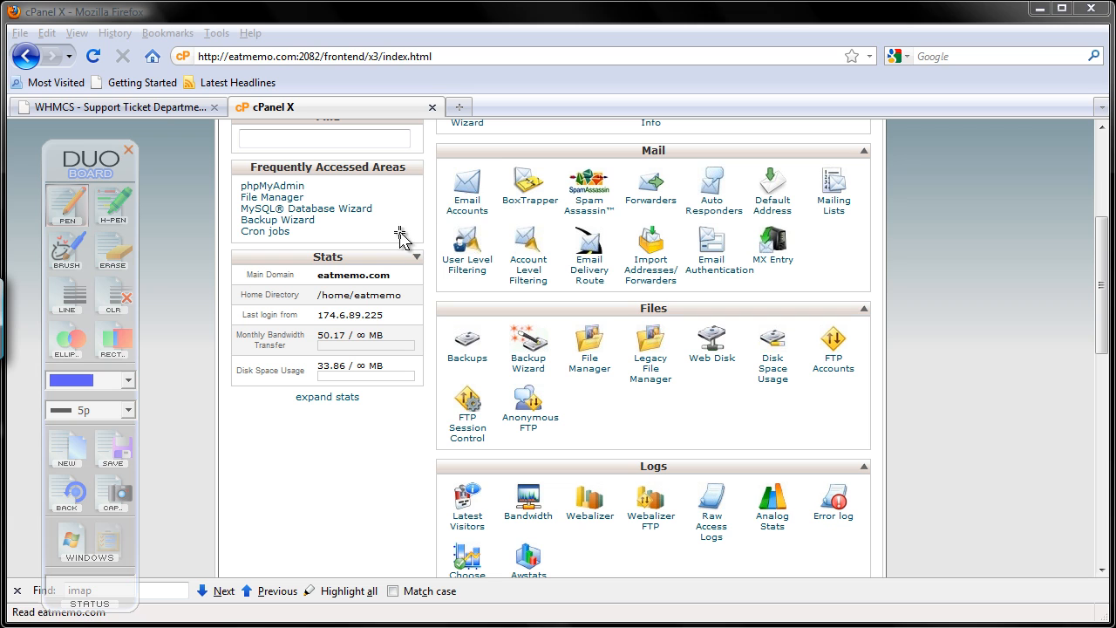
- View the admin, sales and support email accounts and start a new 'bi' (billing) account
left_click(467, 183)
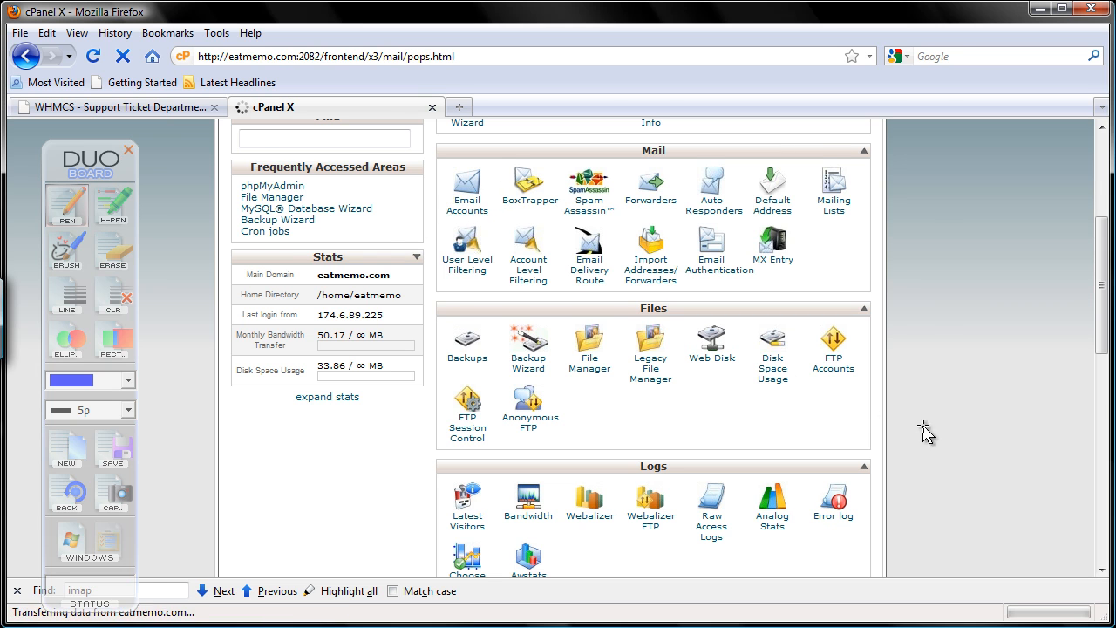
left_click(468, 188)
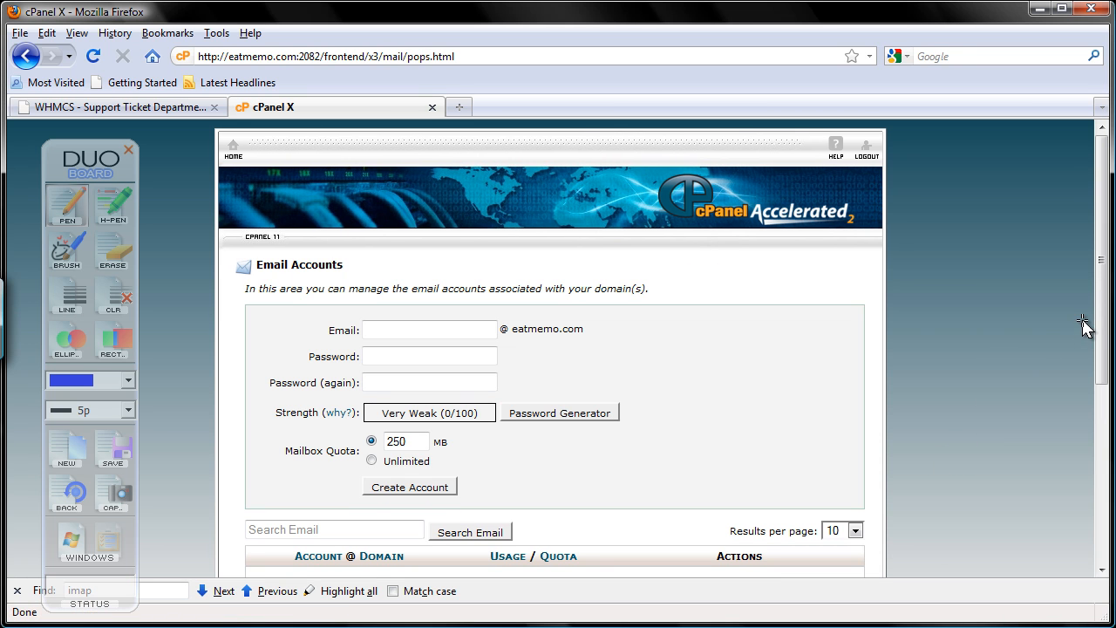
scroll("down", 3)
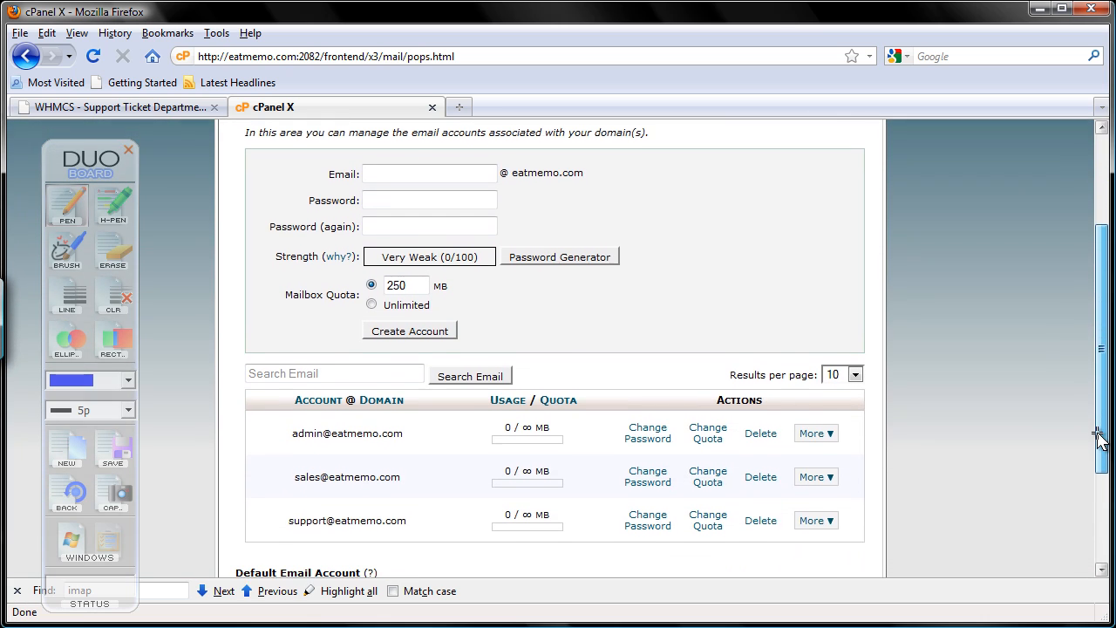
scroll("down", 3)
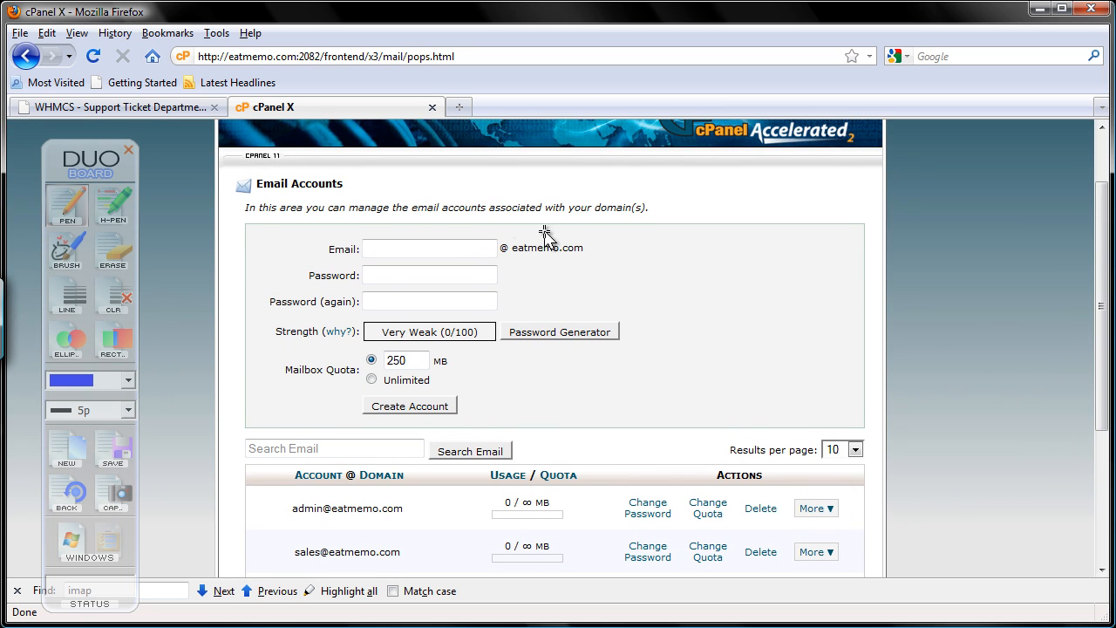
type("bi")
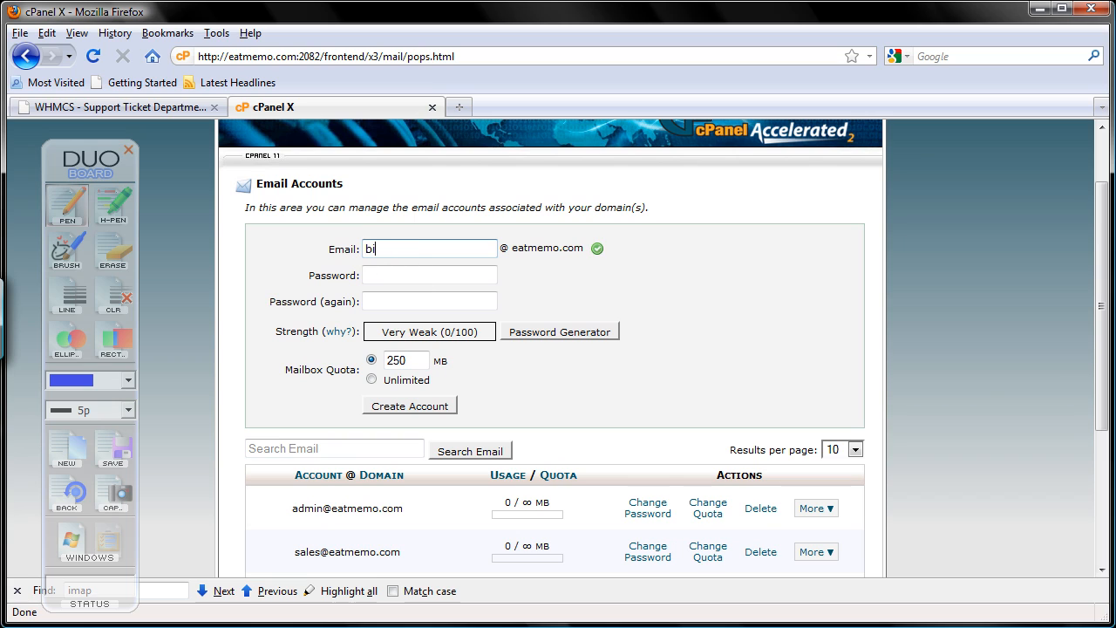